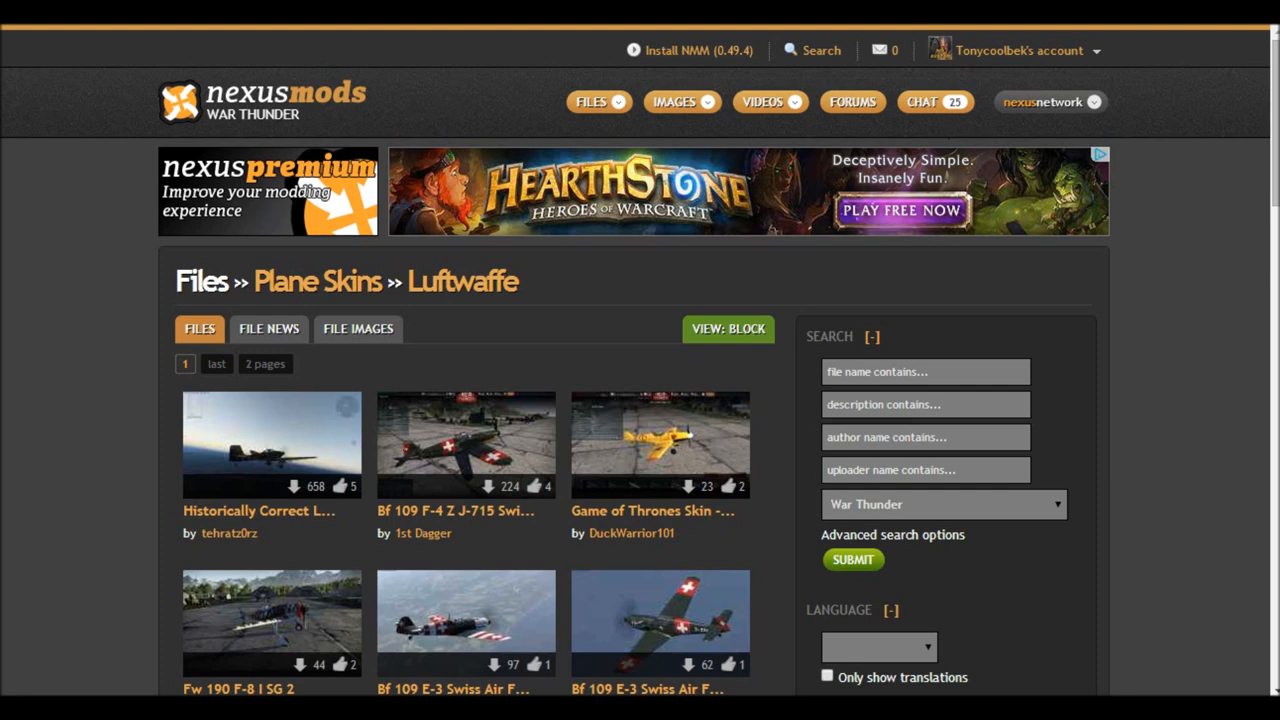
mouse_move(112, 144)
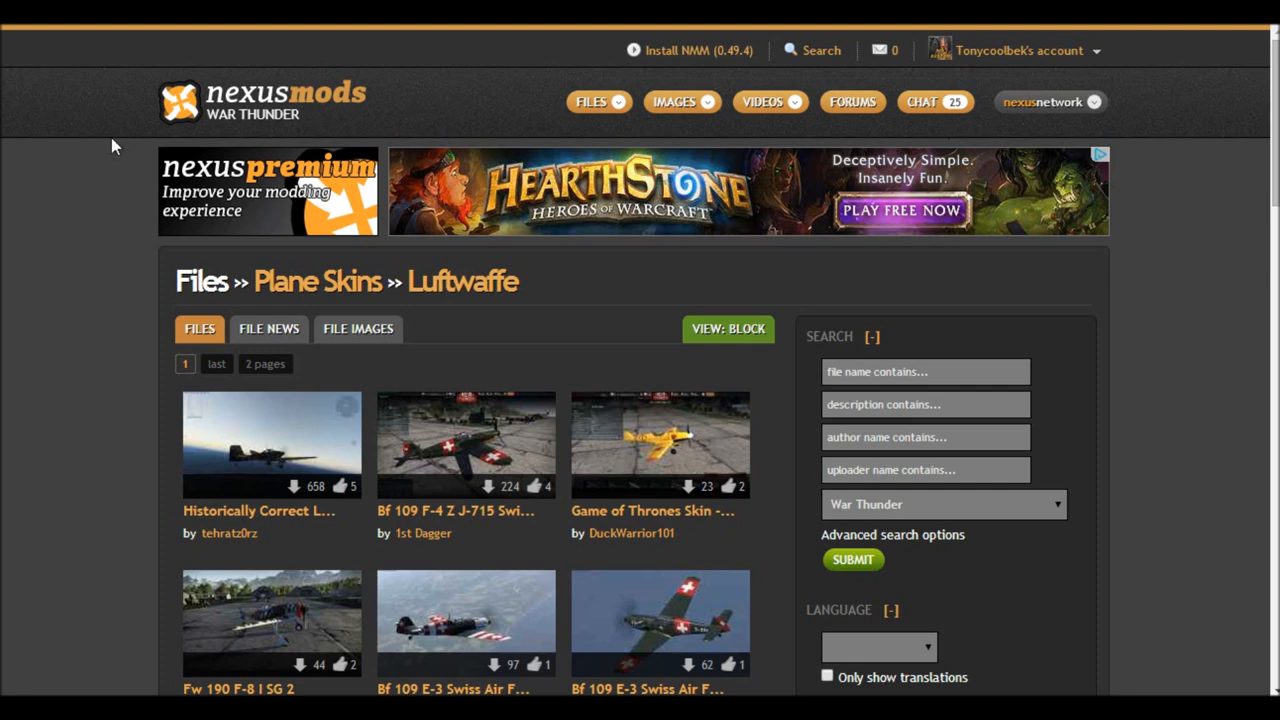
mouse_move(108, 128)
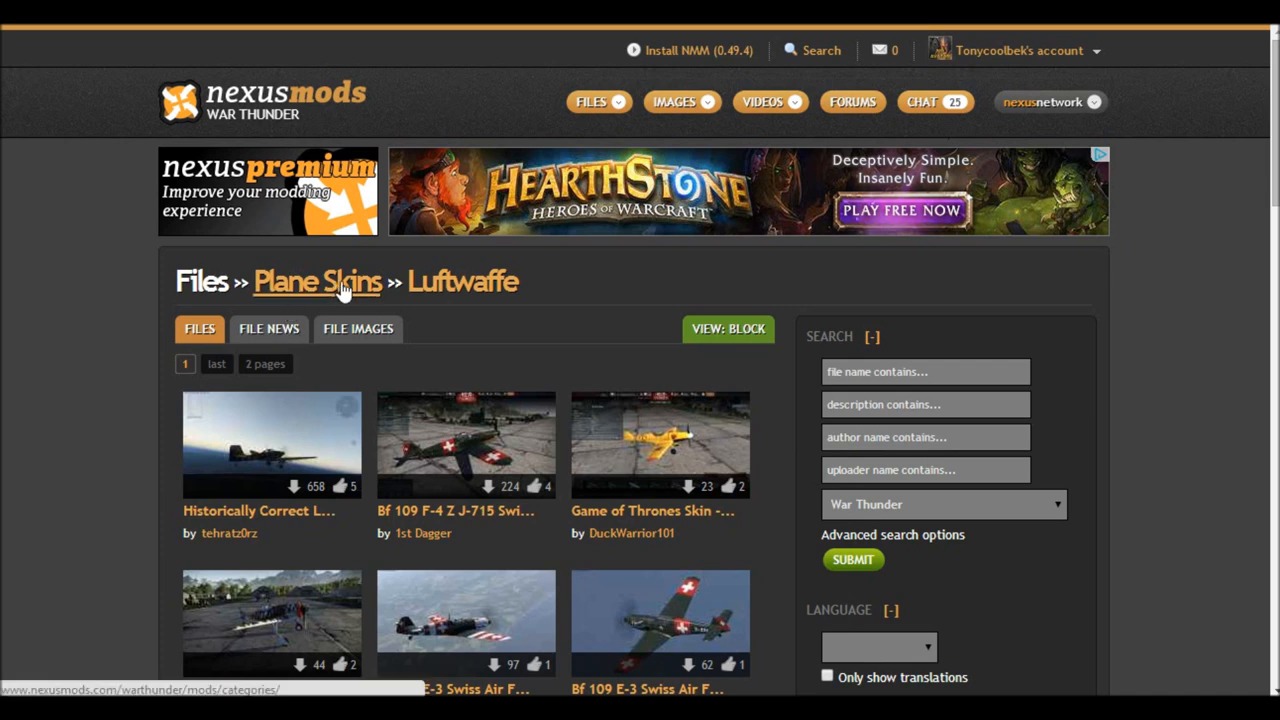
- Return to the plane skin categories and enter the Japan plane skins list
click(316, 280)
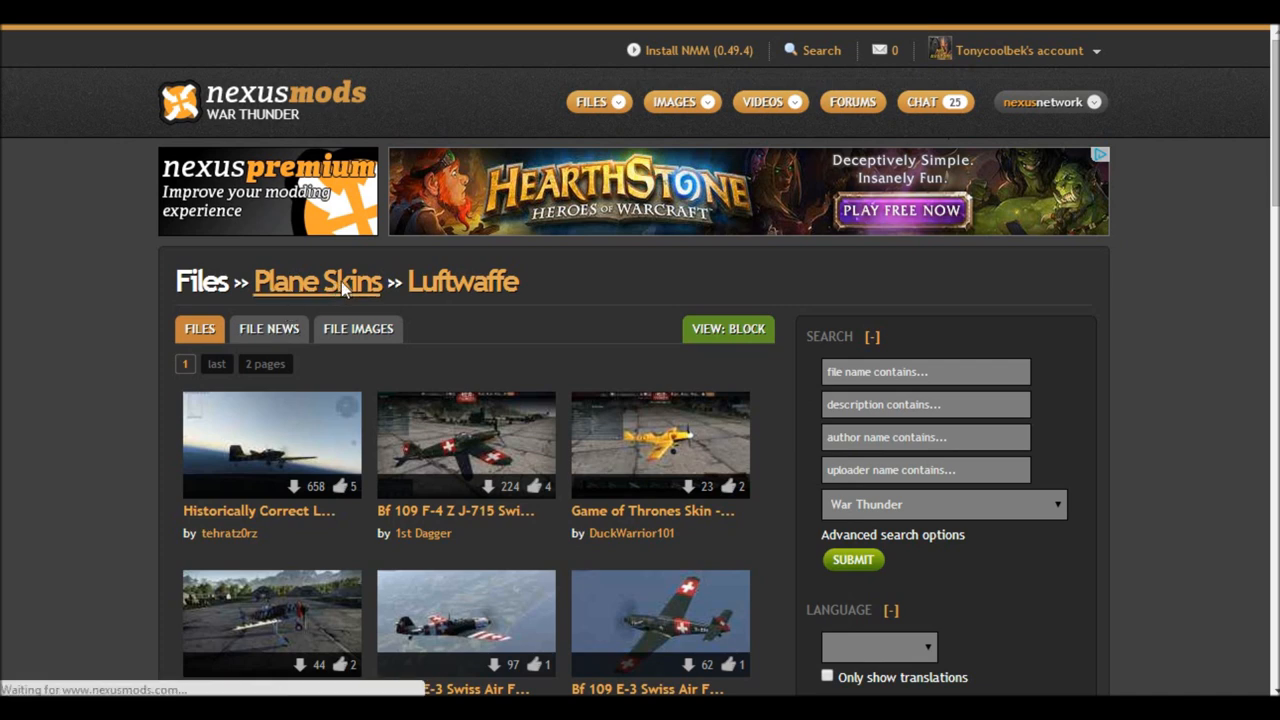
click(316, 280)
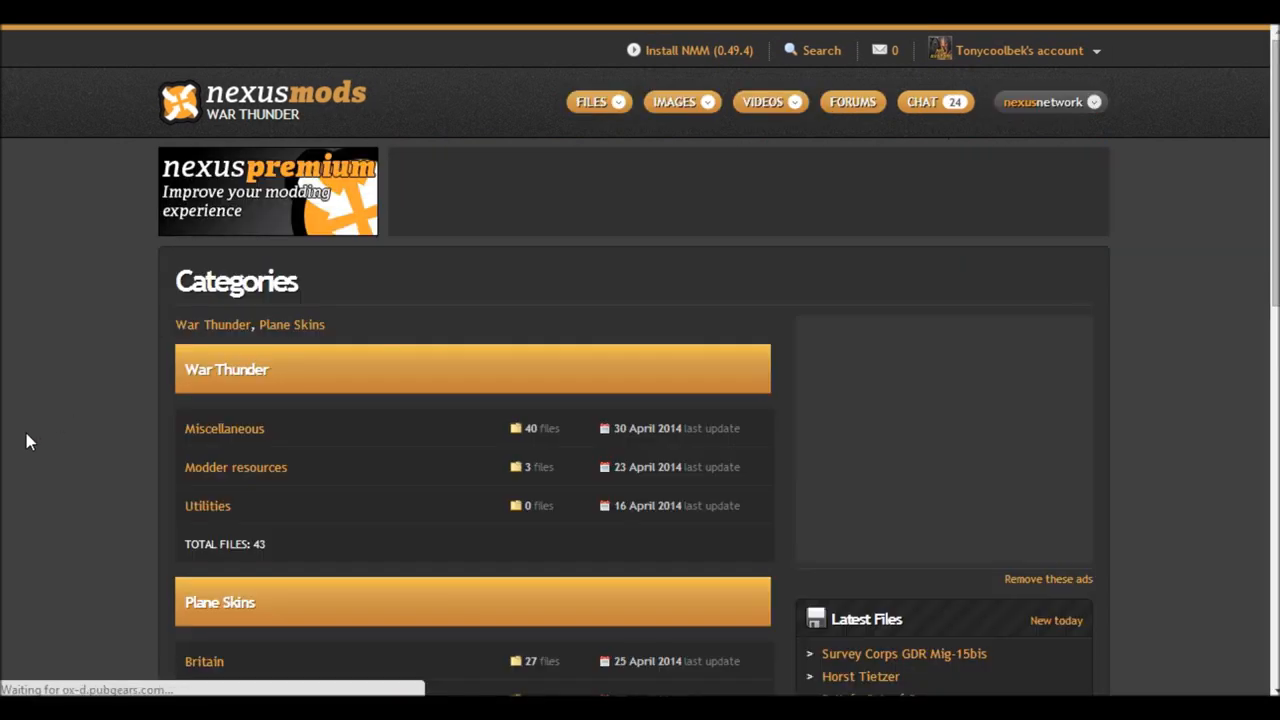
scroll(down, 3)
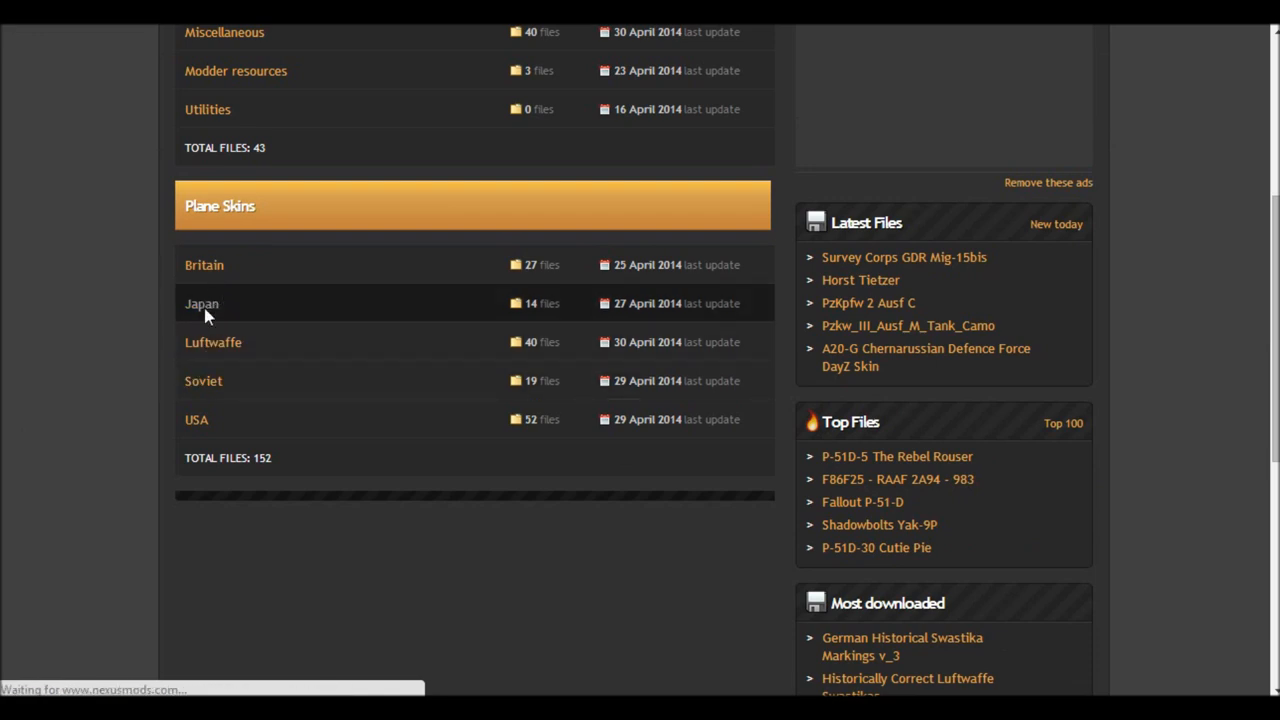
click(200, 304)
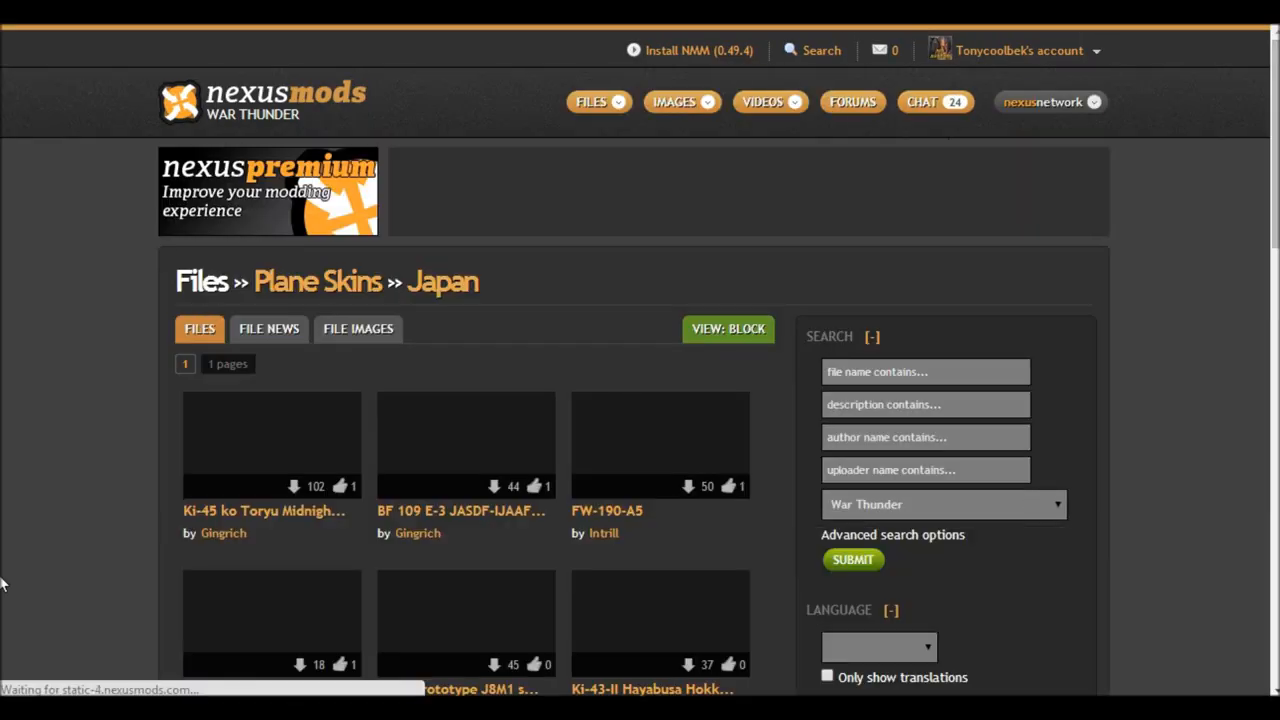
- Scroll the Japan list down to the A6M5 ko Dragon's Raiment skin
scroll(down, 3)
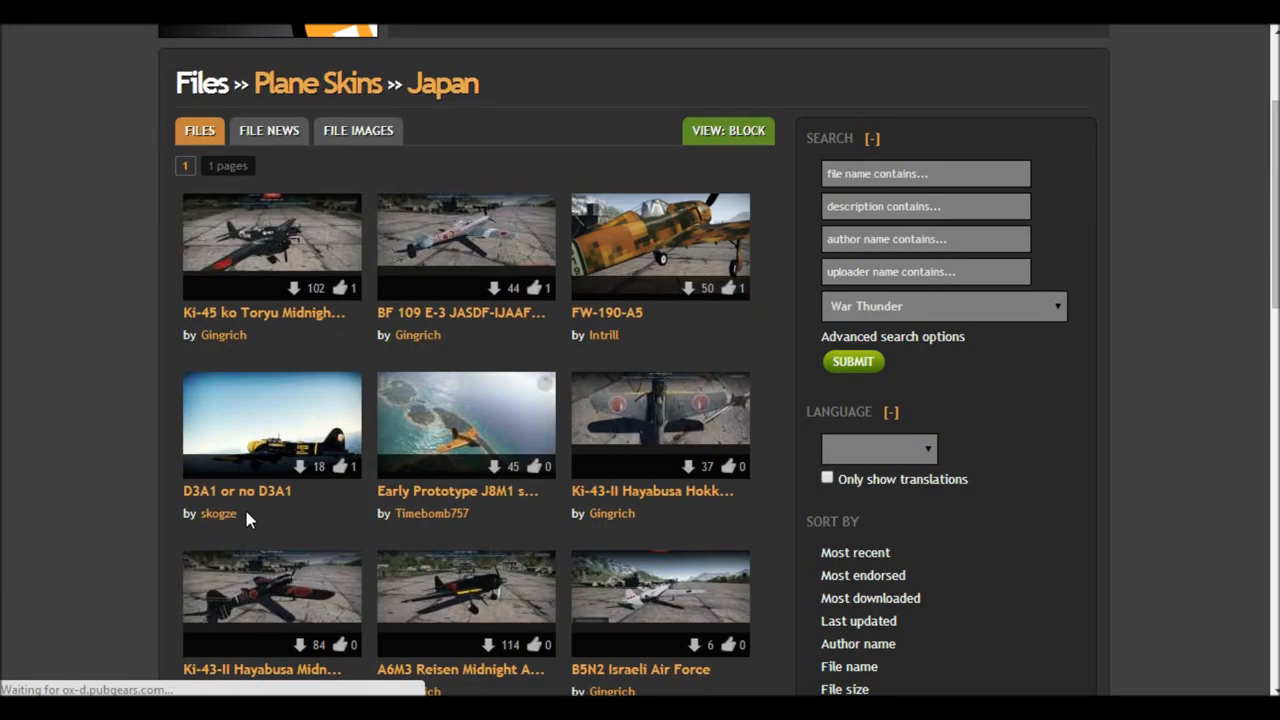
scroll(down, 3)
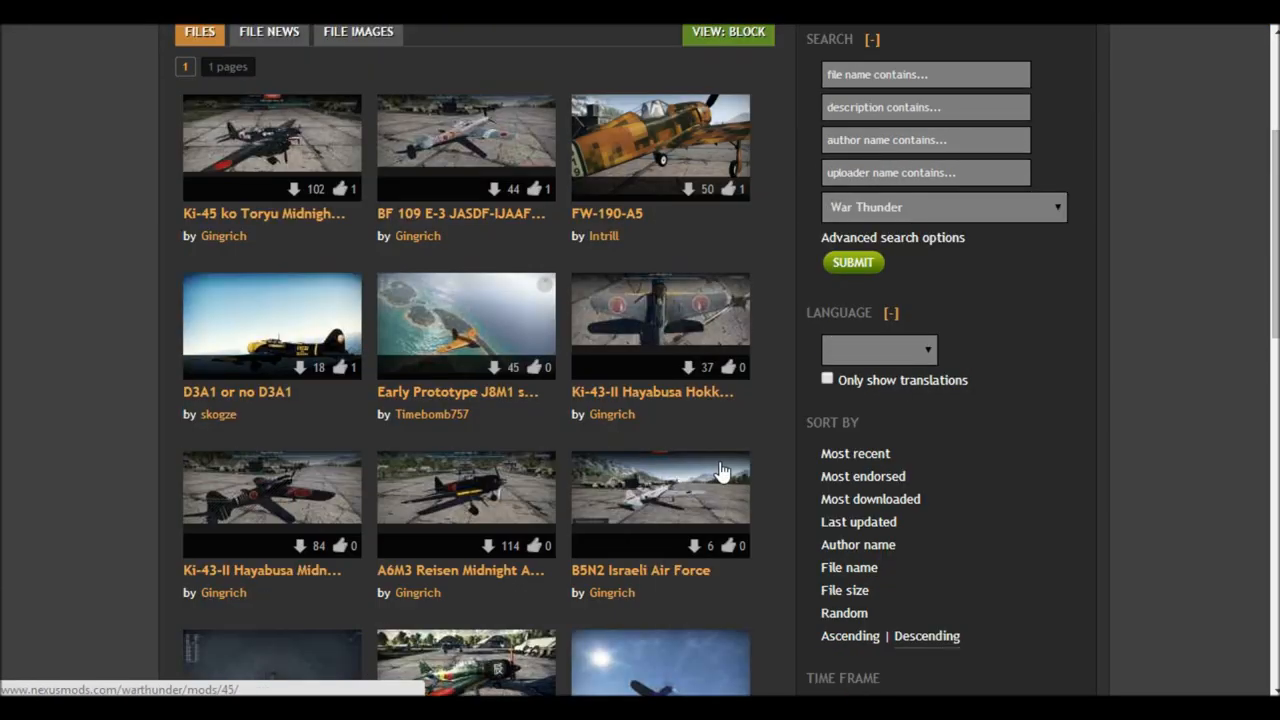
scroll(down, 3)
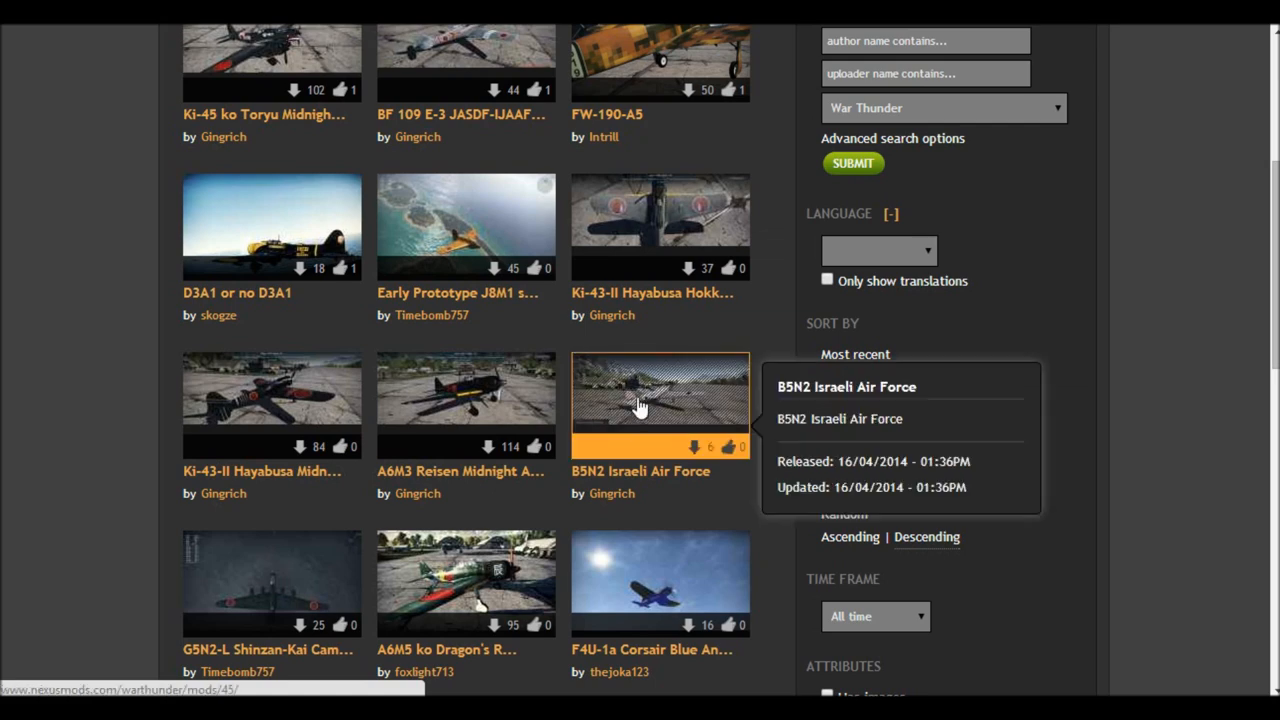
scroll(down, 3)
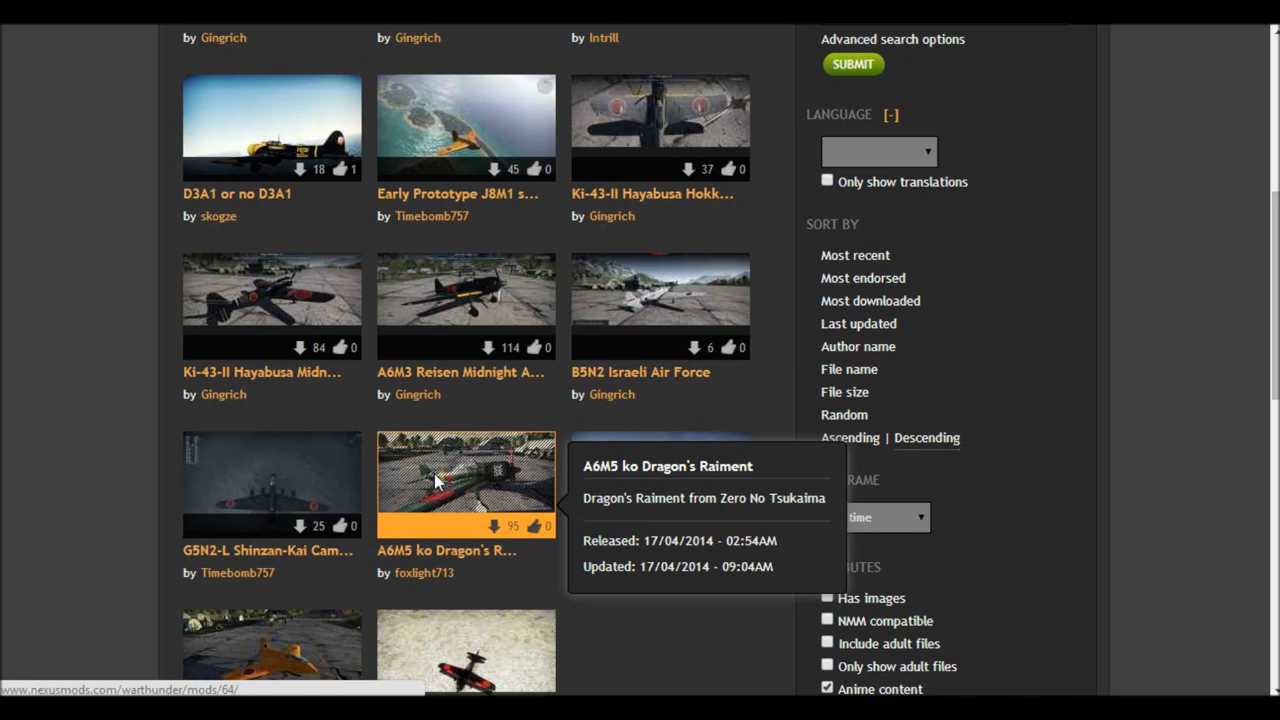
- Open the A6M5 ko Dragon's Raiment mod page and reach its downloadable files list
click(464, 482)
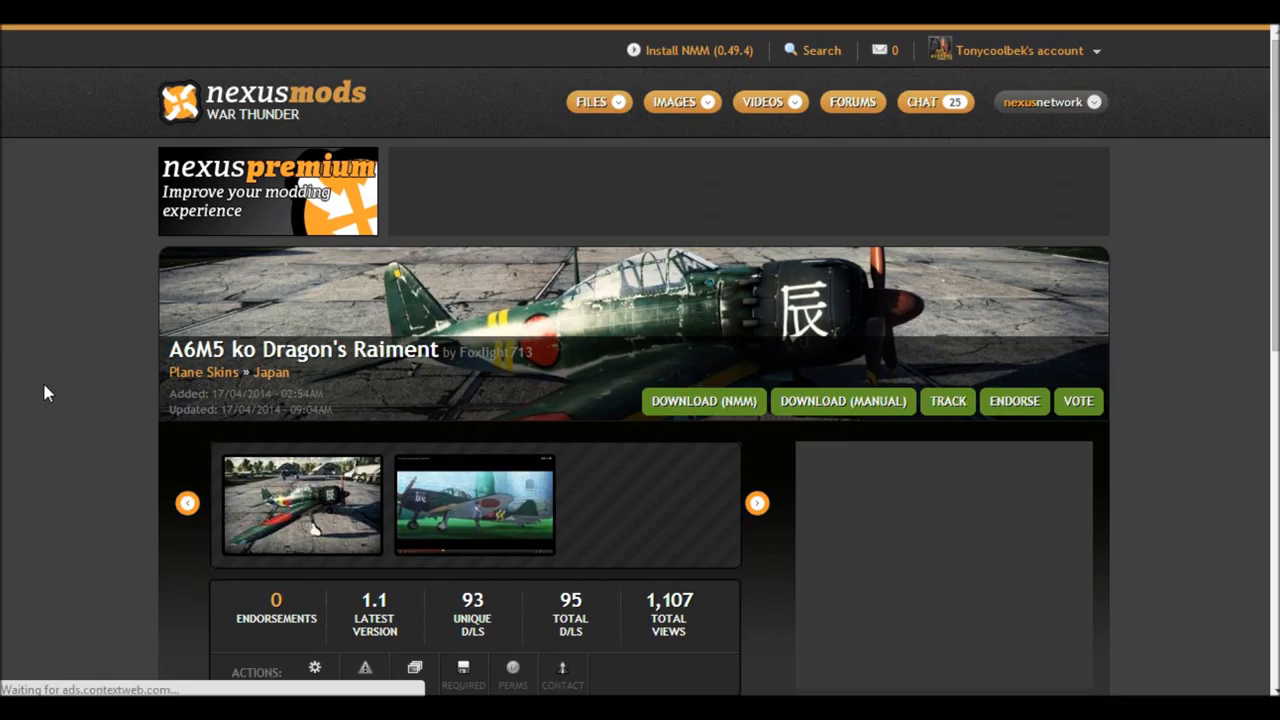
scroll(down, 3)
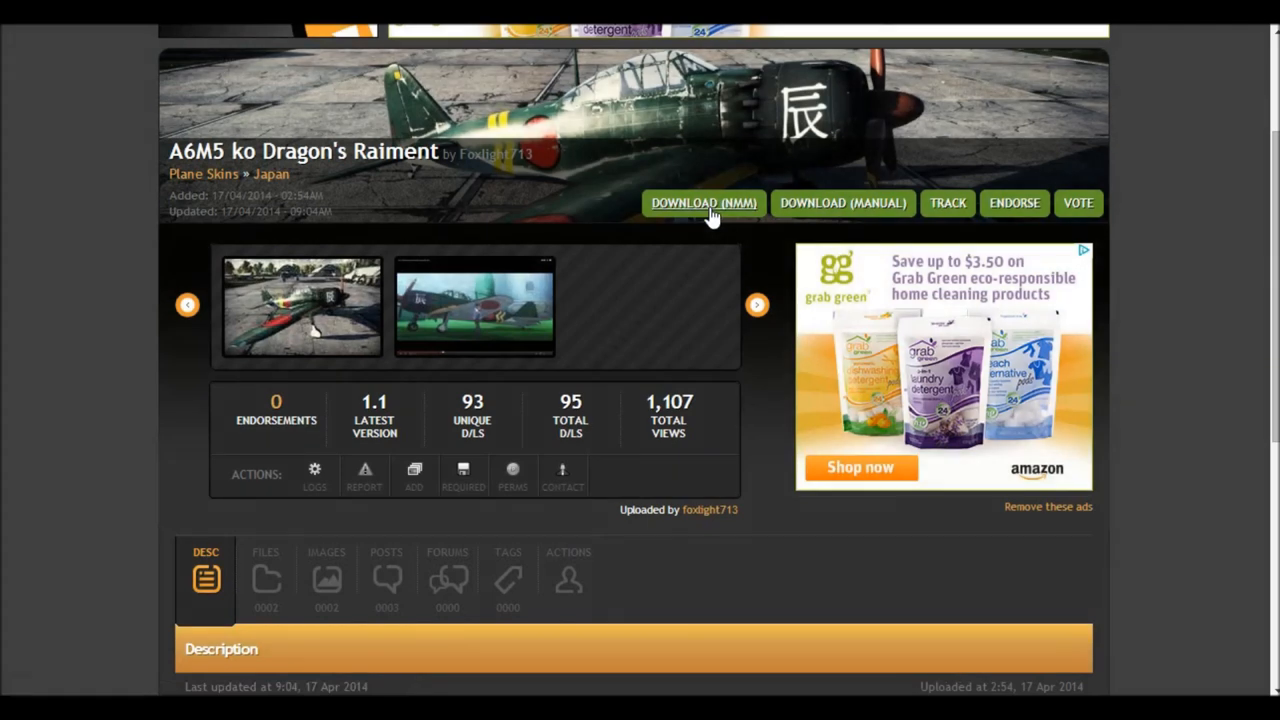
mouse_move(30, 356)
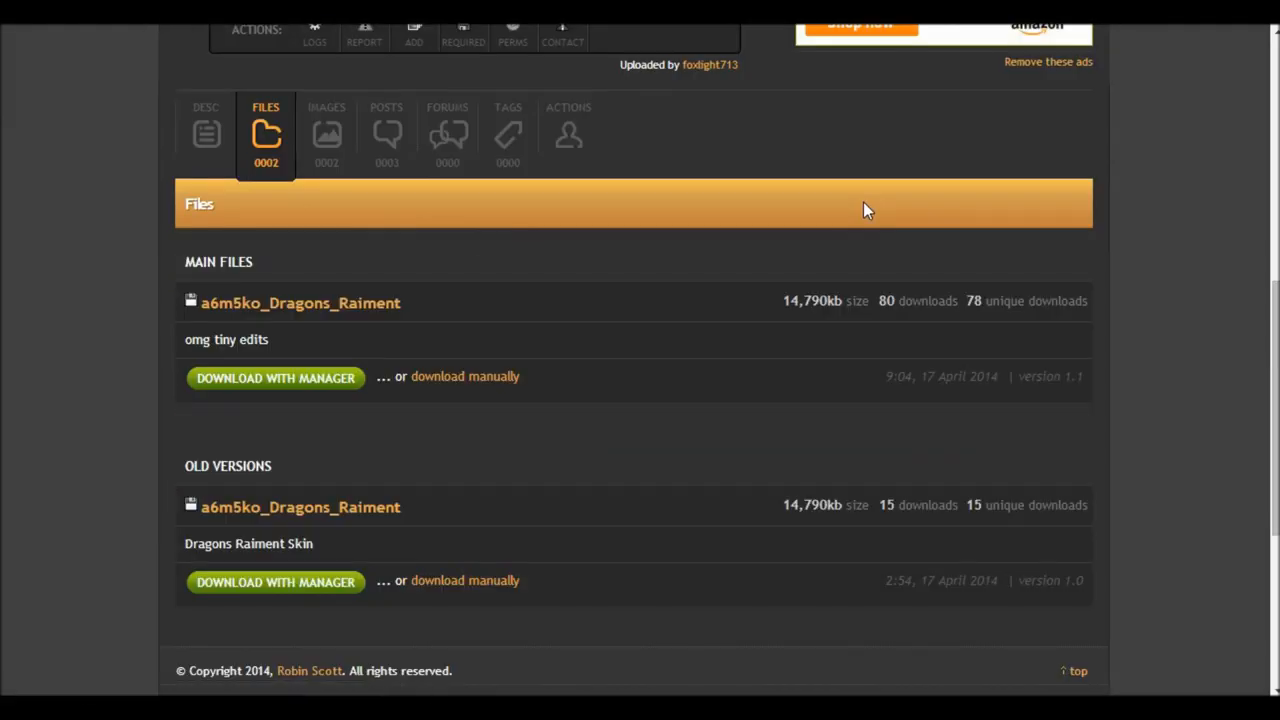
mouse_move(300, 540)
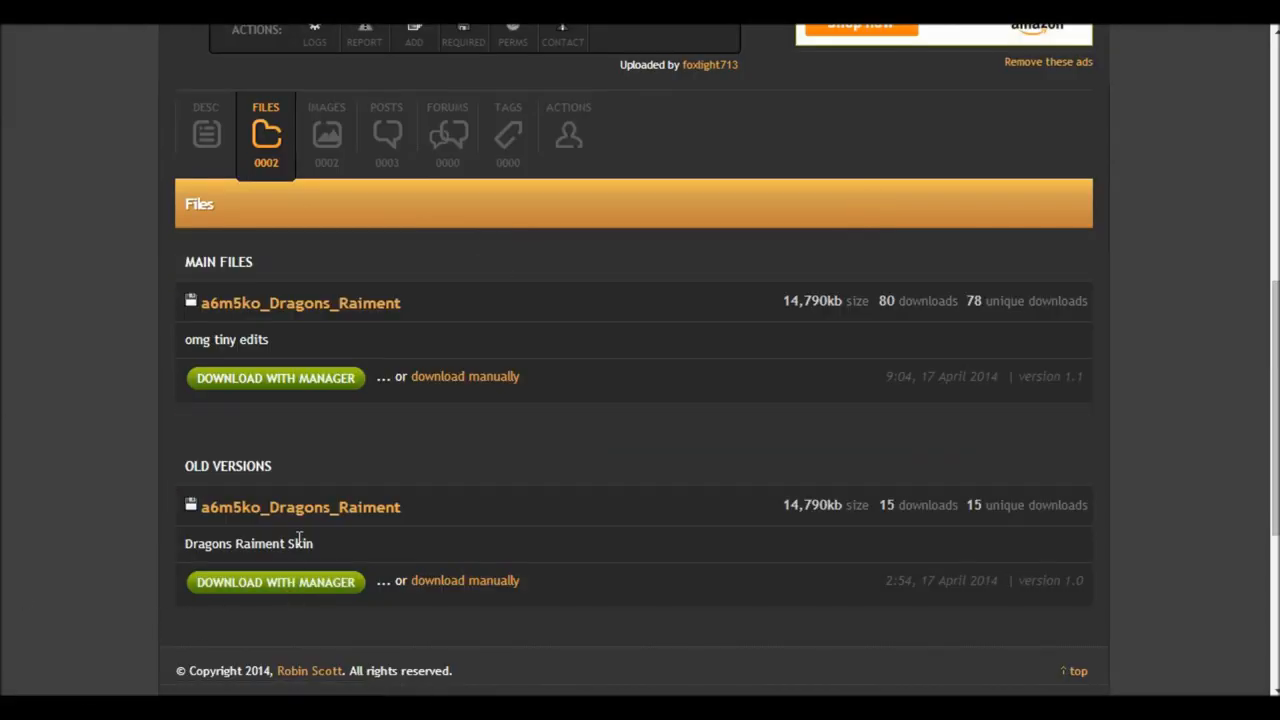
mouse_move(316, 378)
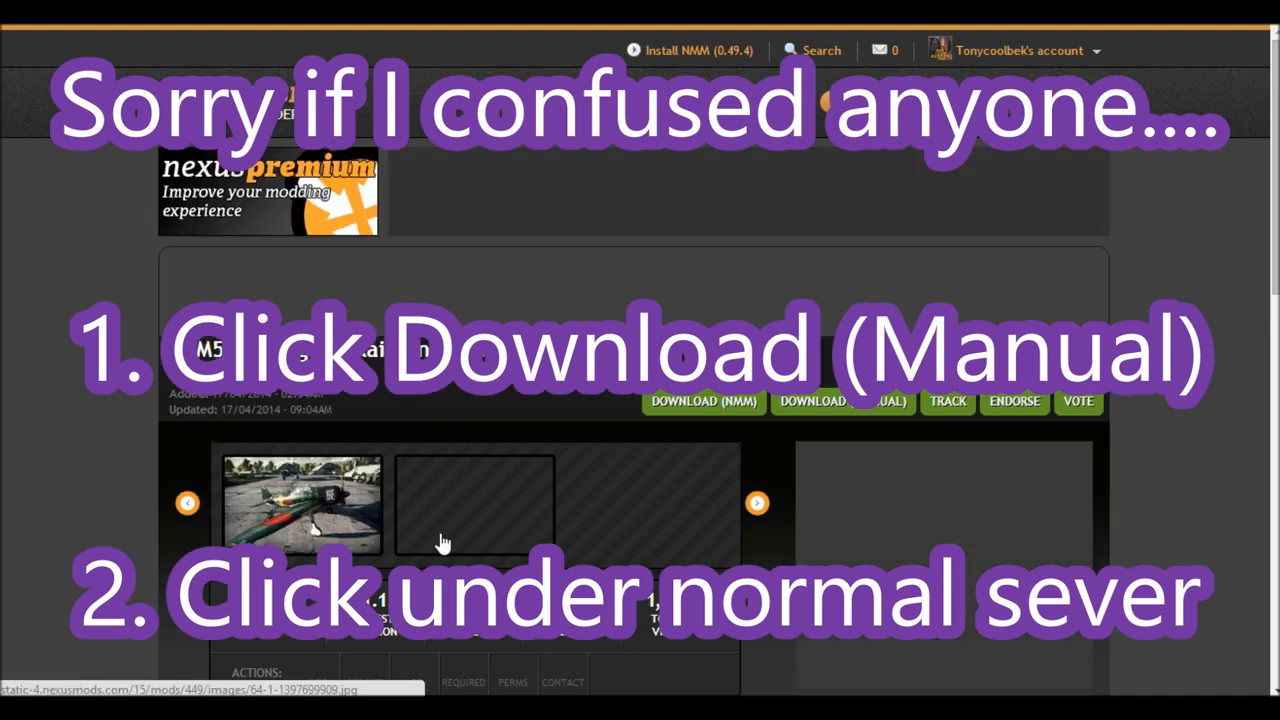
scroll(down, 3)
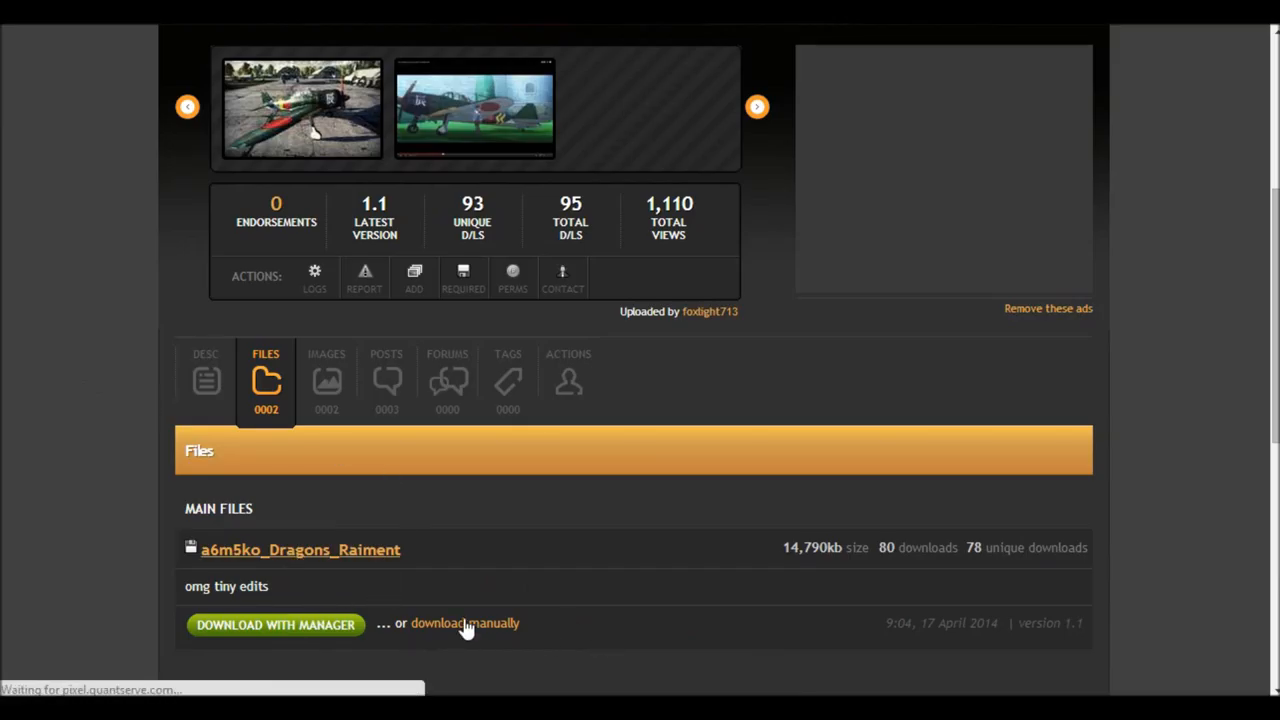
- Download the main a6m5ko_Dragons_Raiment-64-1-1.rar via the Salt Lake (N8) normal server and show it in its folder
click(464, 624)
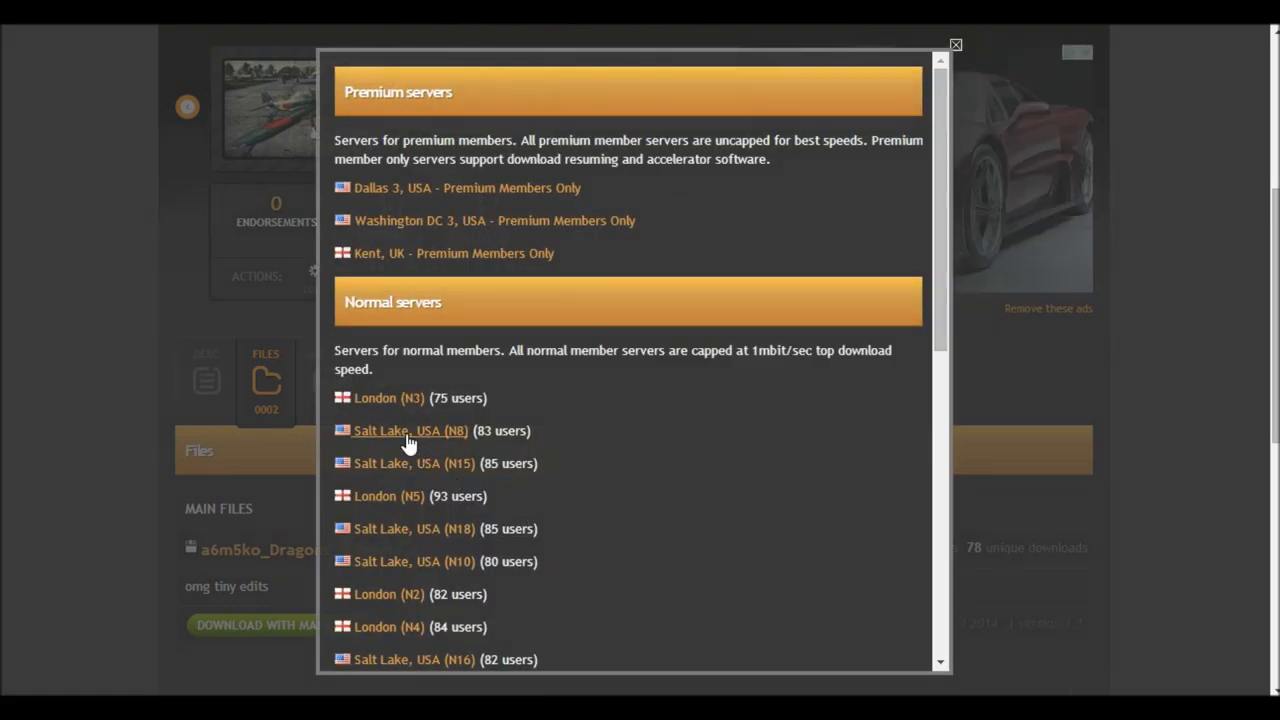
click(410, 430)
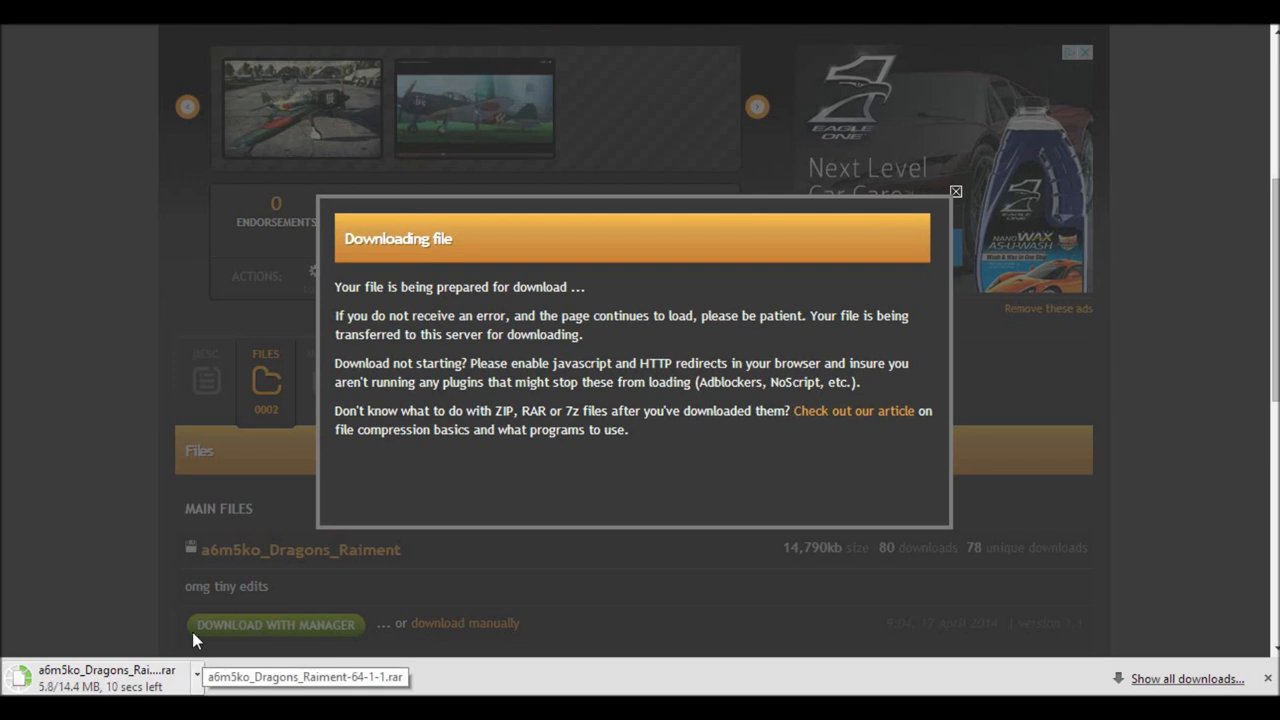
mouse_move(176, 580)
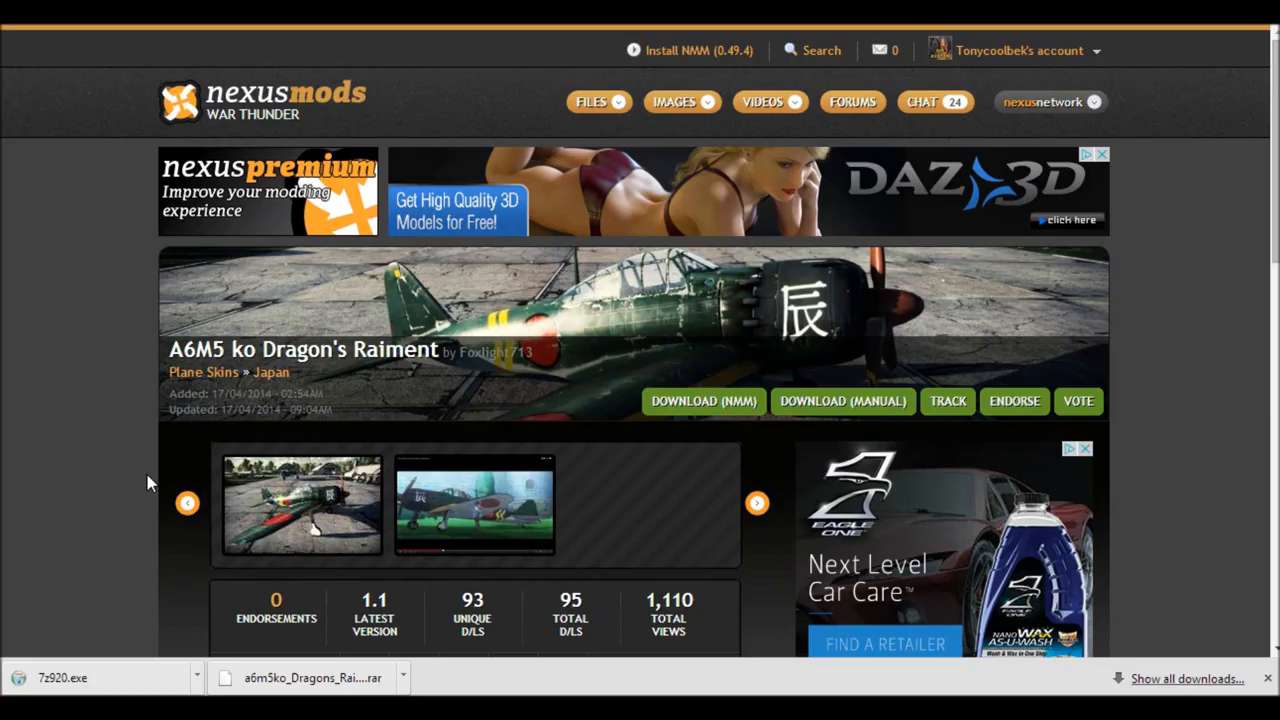
mouse_move(184, 338)
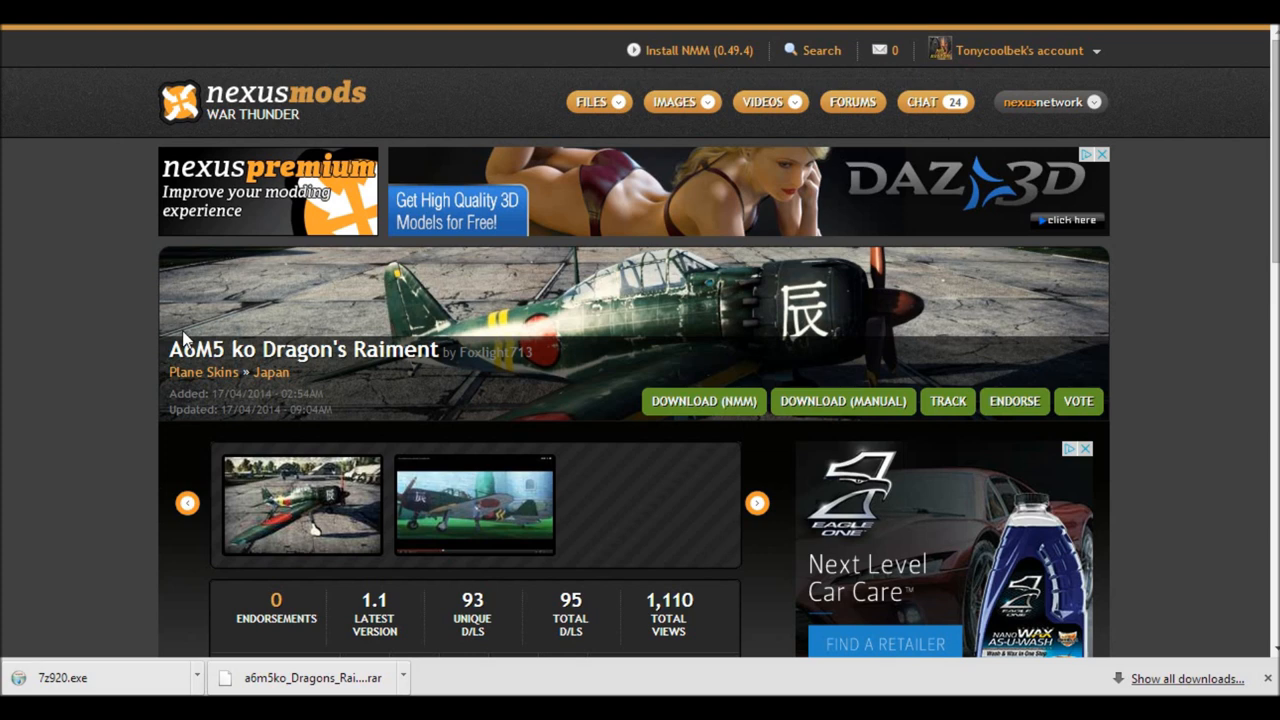
mouse_move(296, 190)
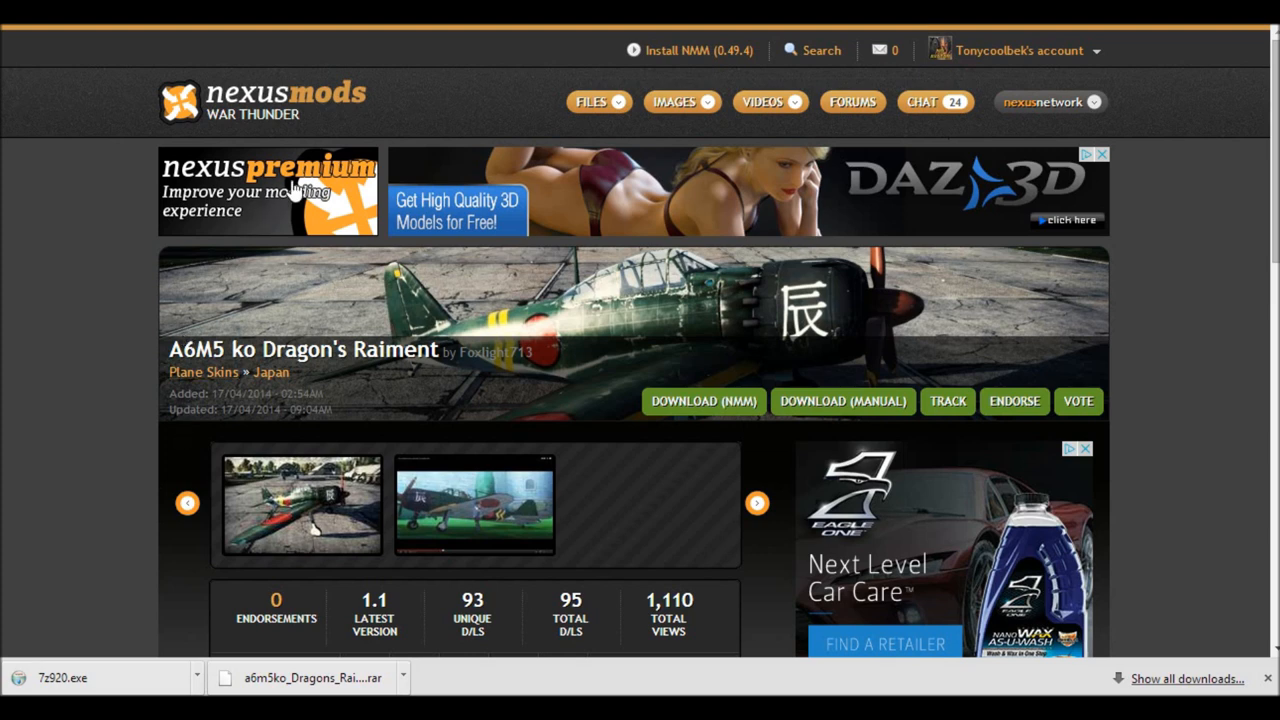
mouse_move(420, 688)
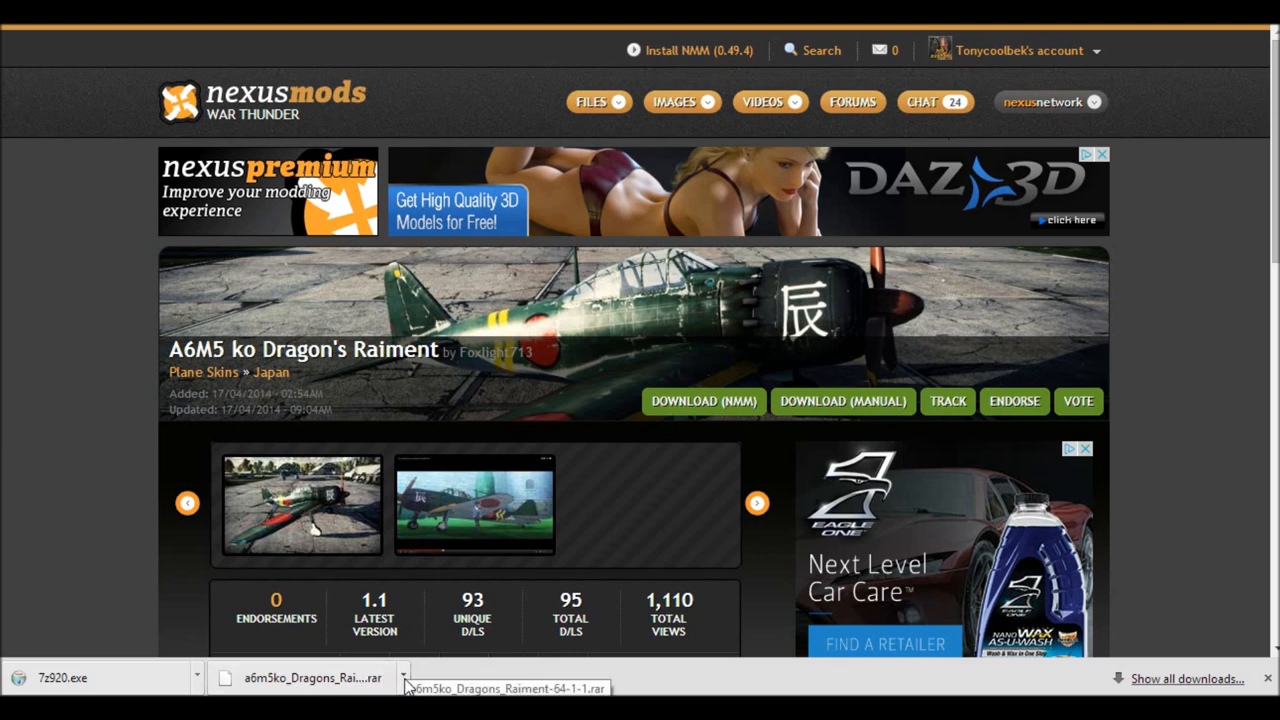
click(404, 678)
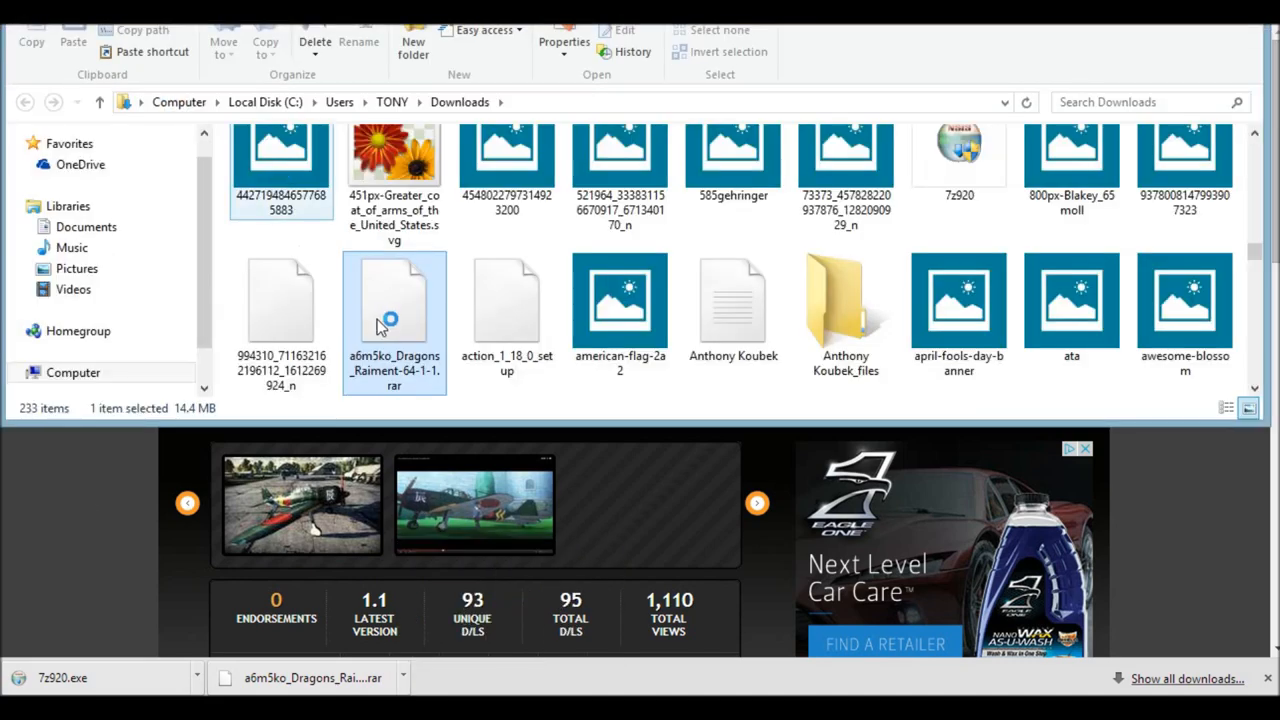
- Locate the downloaded Dragon's Raiment .rar in Downloads and open it in 7-Zip
scroll(down, 3)
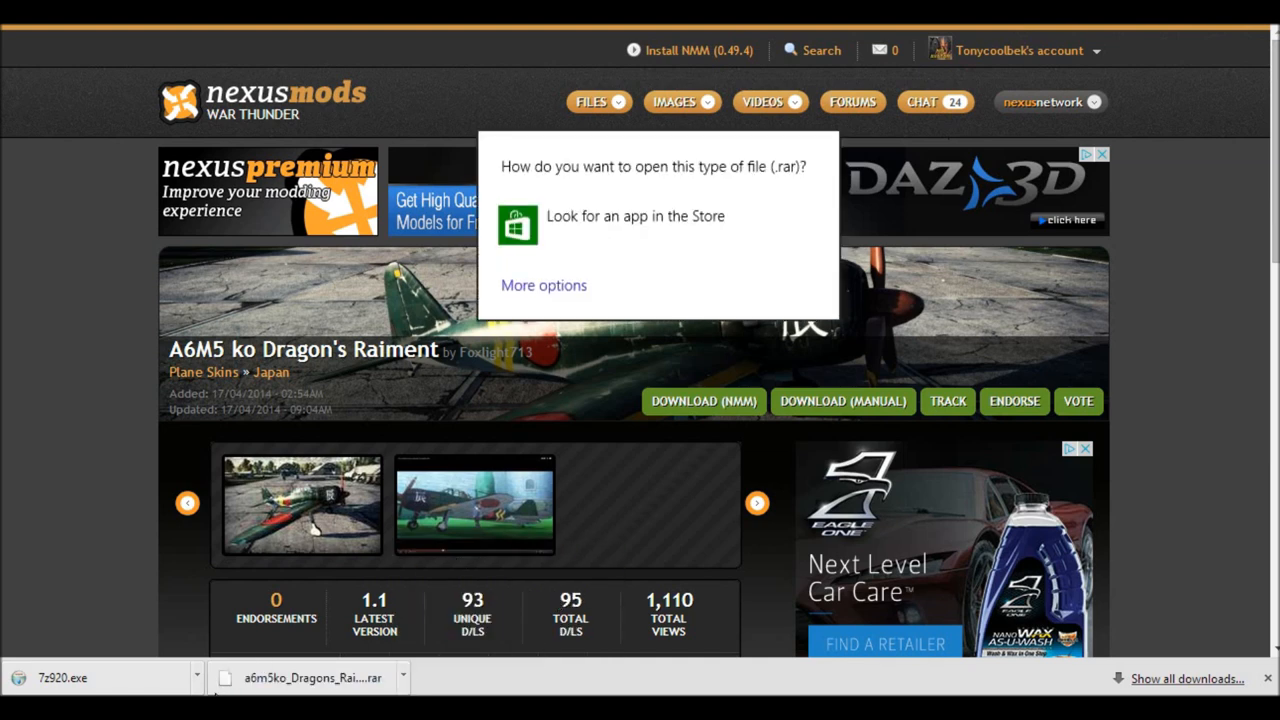
mouse_move(4, 488)
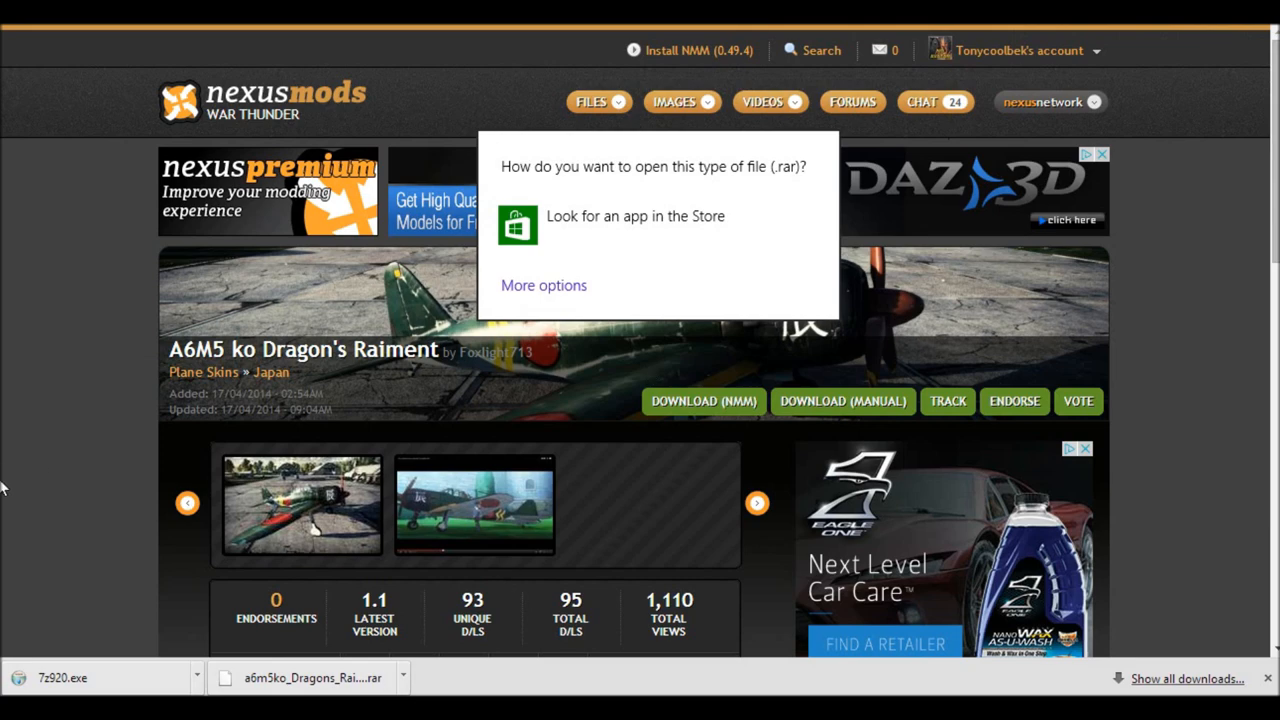
click(1048, 100)
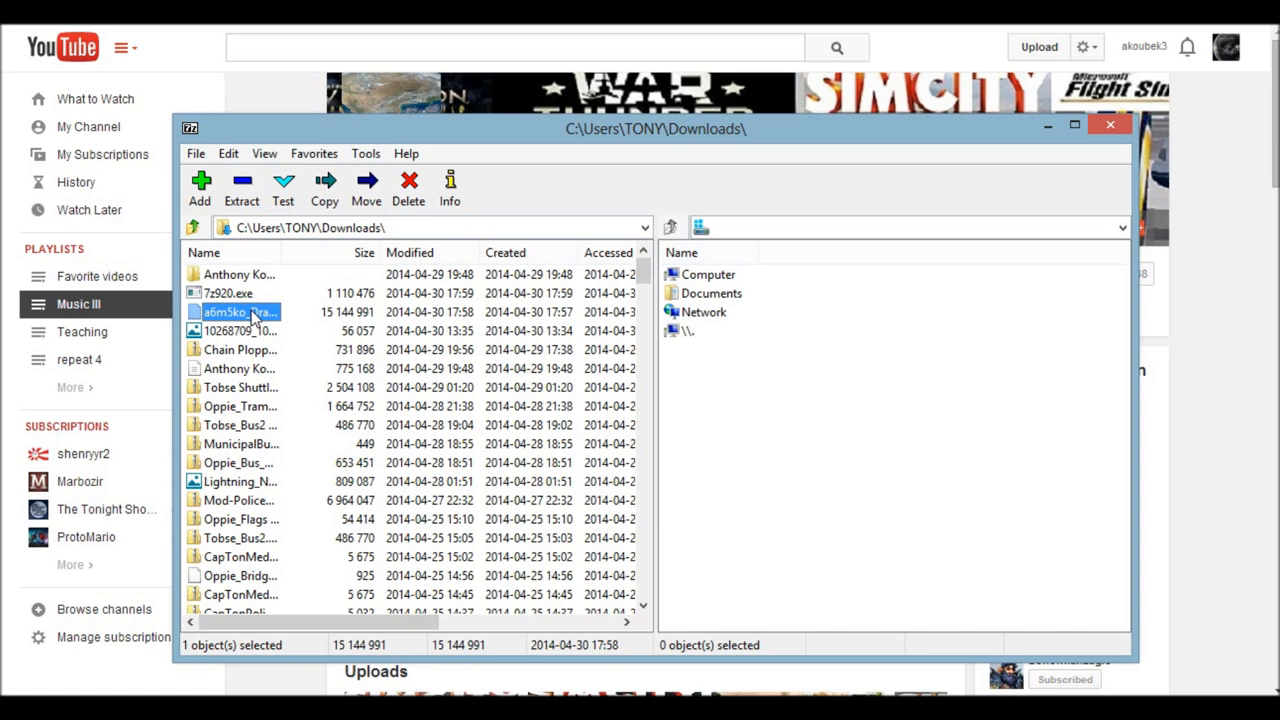
- Extract the a6m5ko Dragons Raiment archive into its own subfolder in Downloads
click(240, 188)
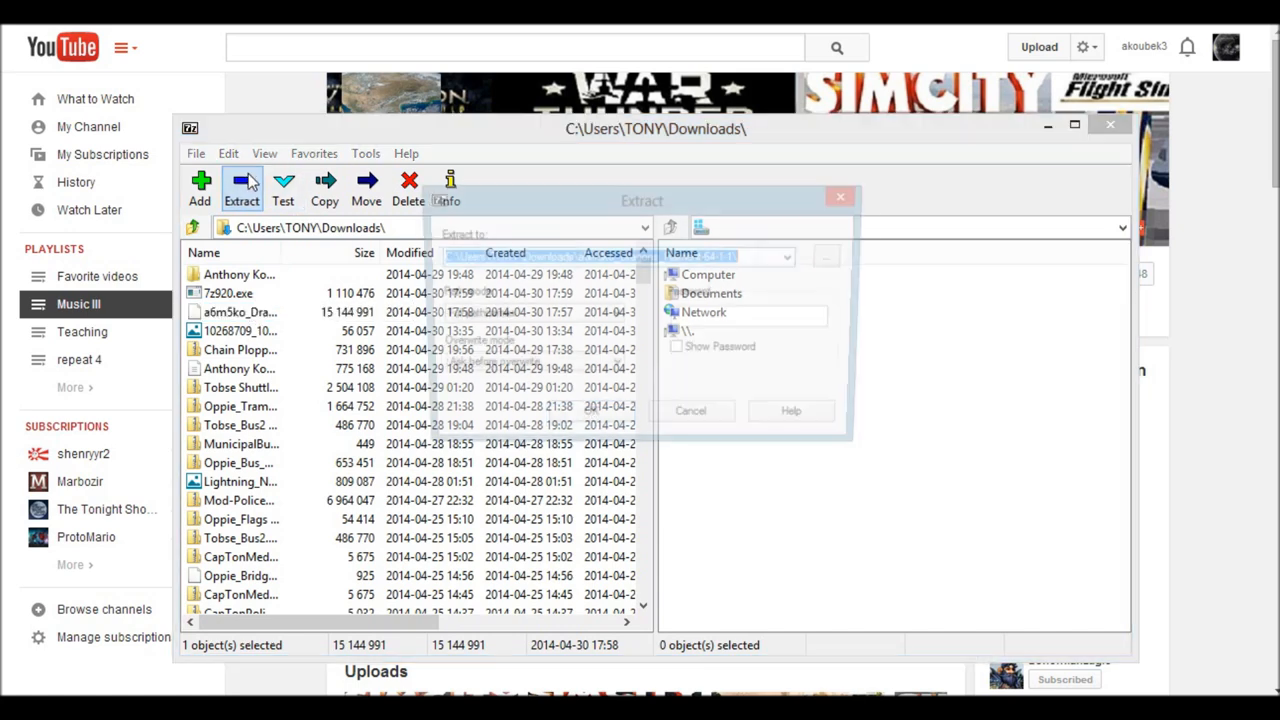
click(588, 420)
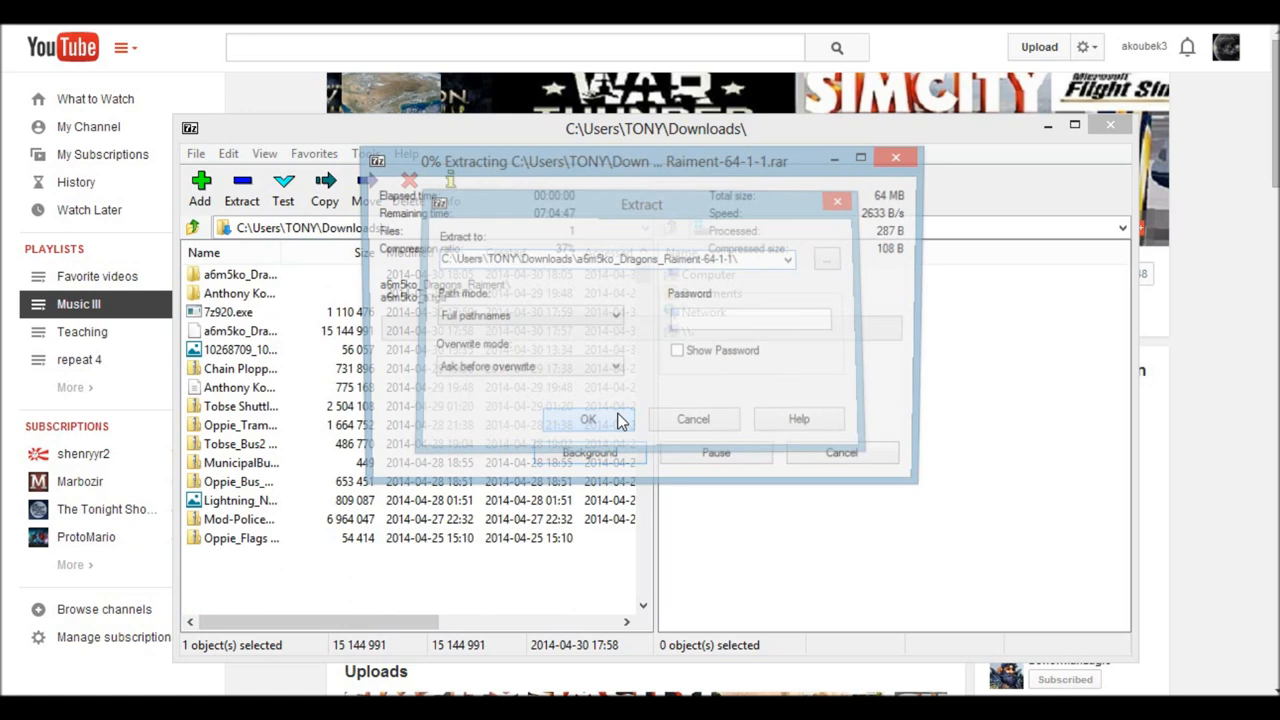
click(588, 420)
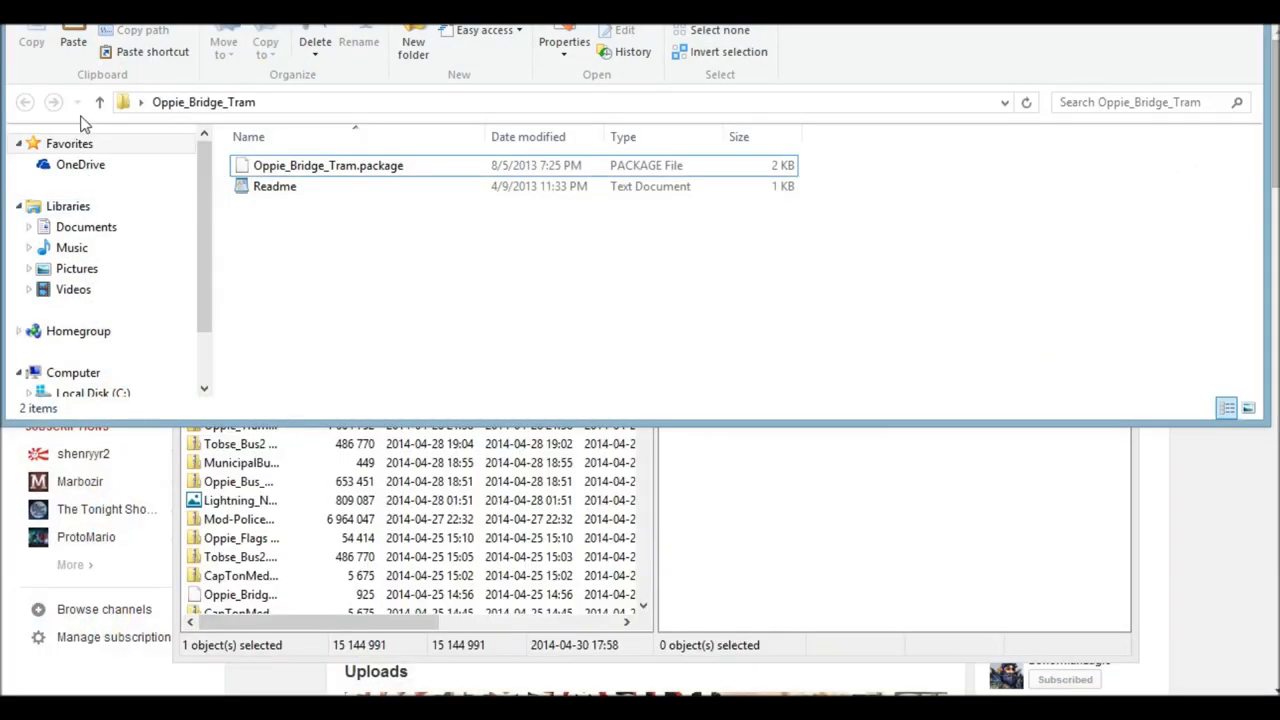
- Navigate from drive C through Program Files (x86) and WarThunder into the UserSkins folder
click(72, 372)
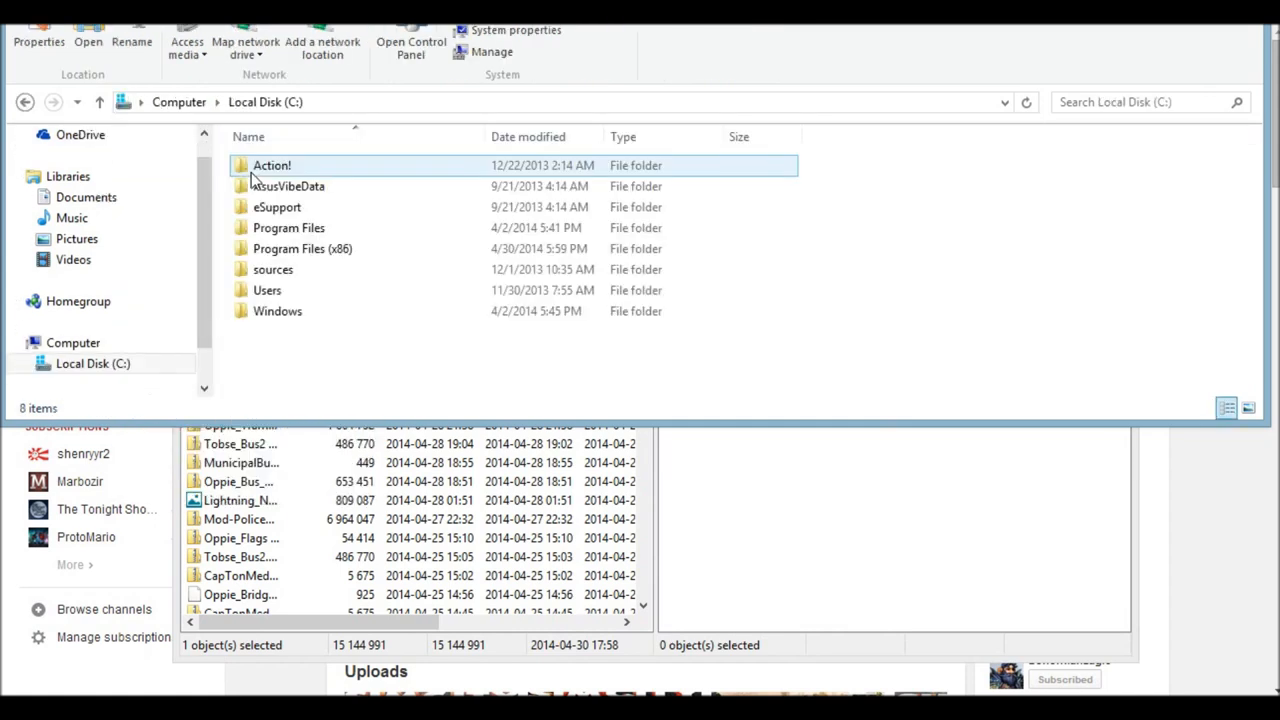
click(302, 248)
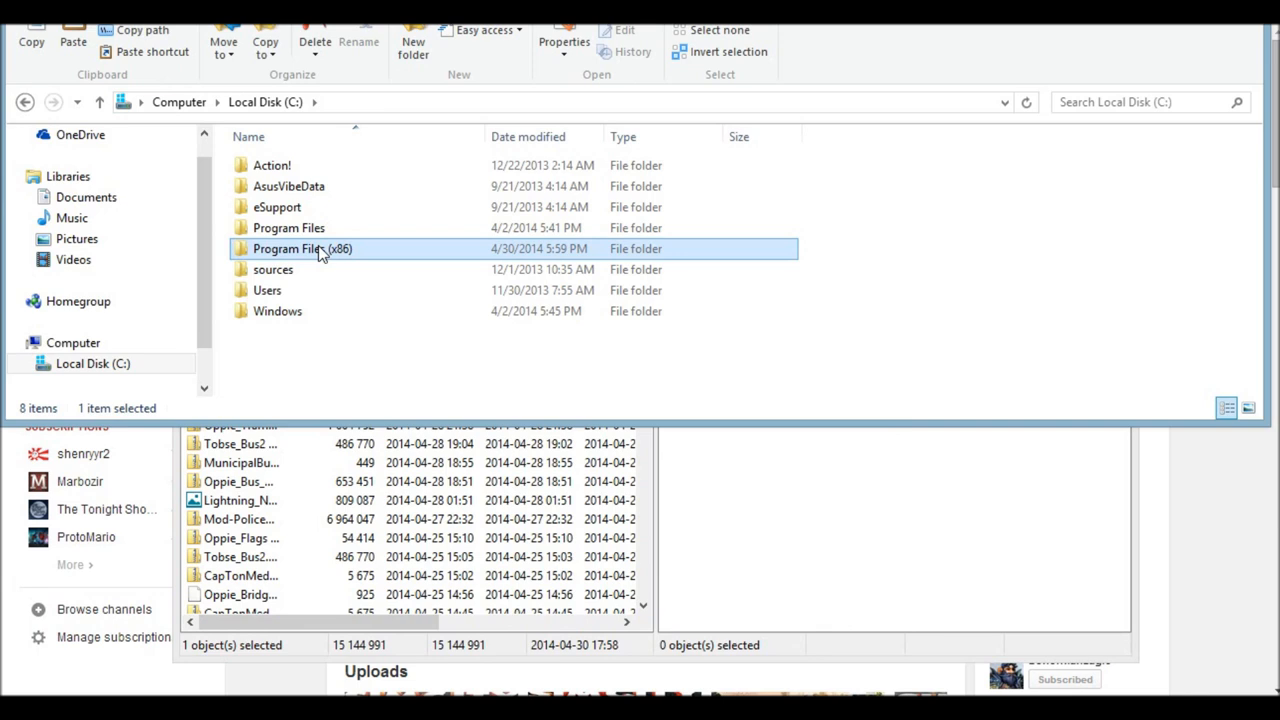
double_click(300, 248)
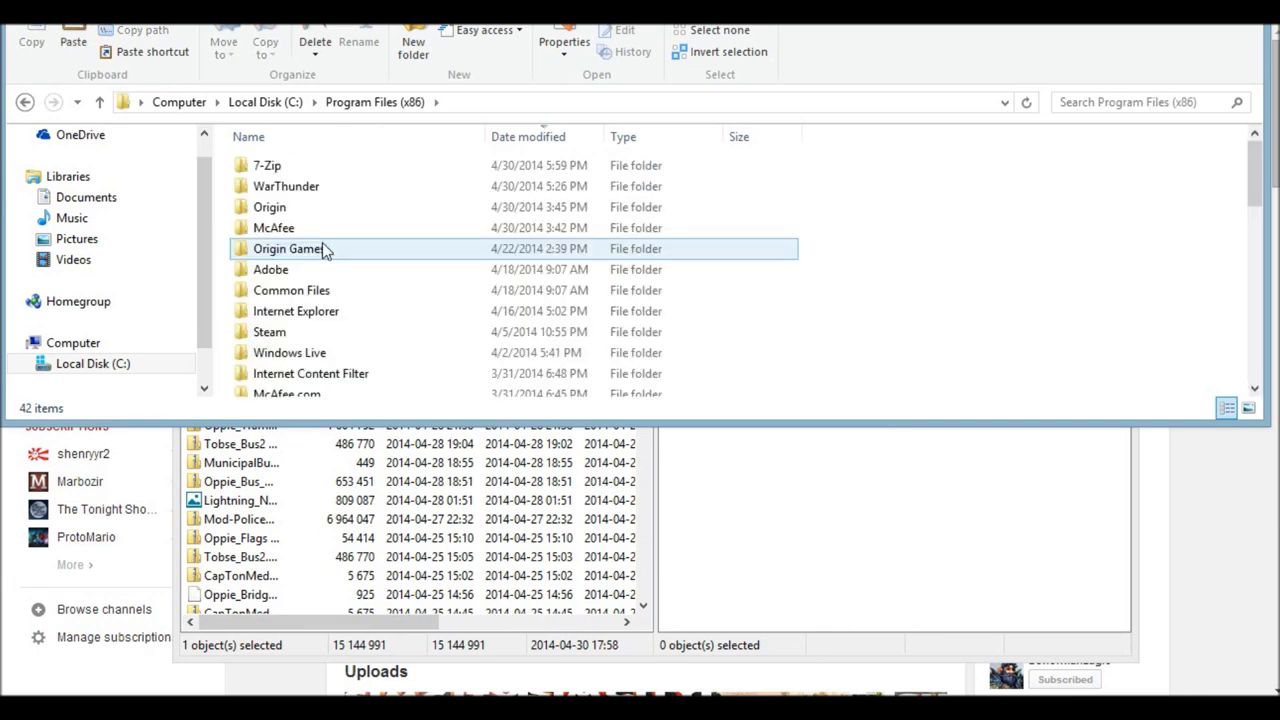
mouse_move(320, 248)
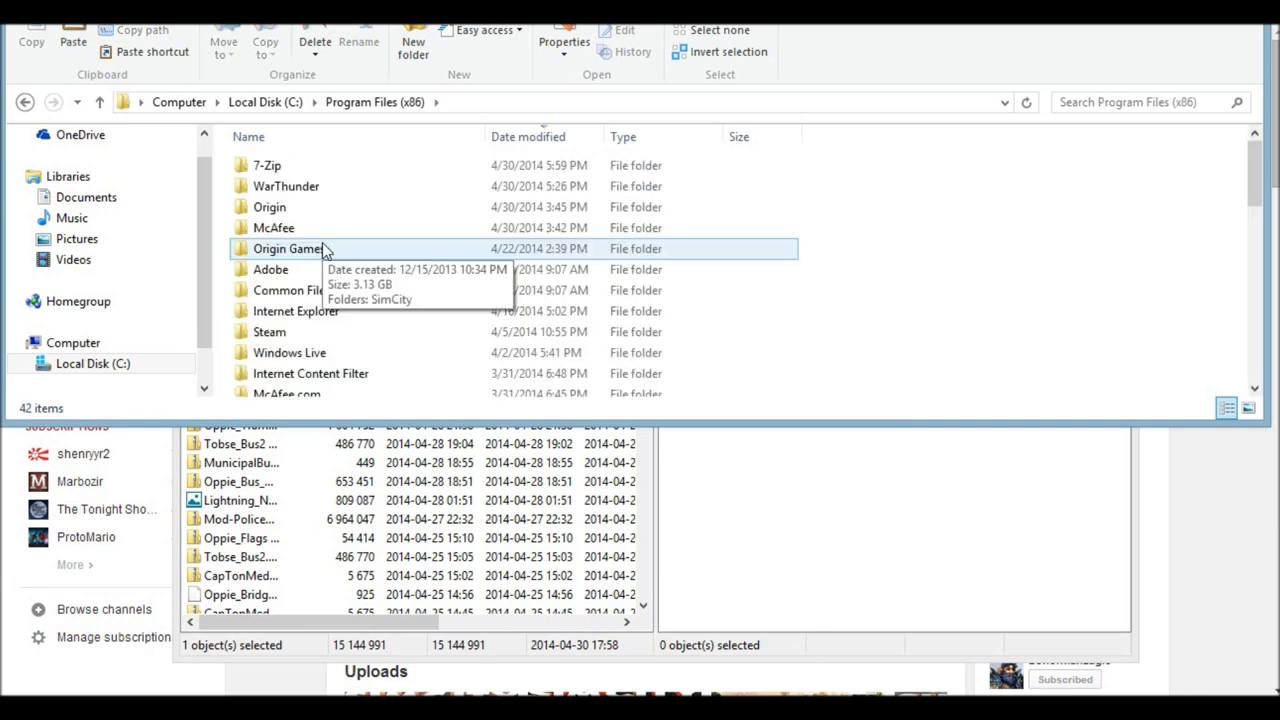
mouse_move(288, 186)
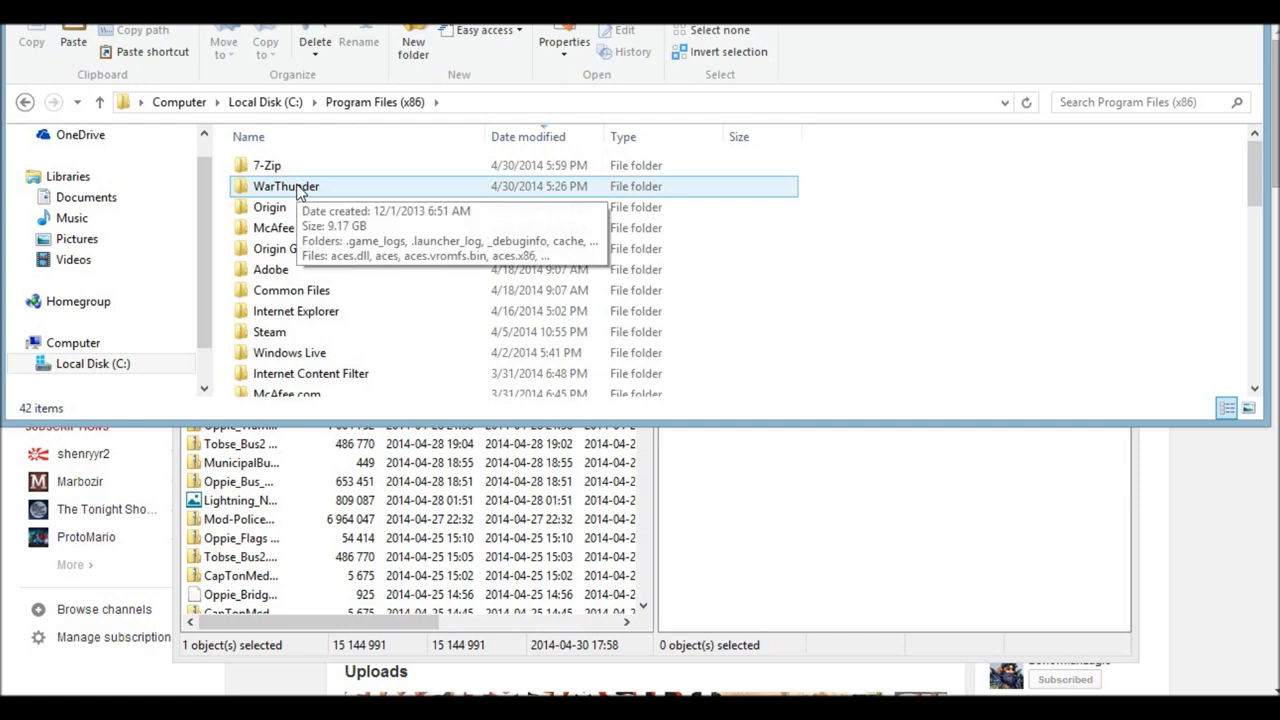
double_click(288, 186)
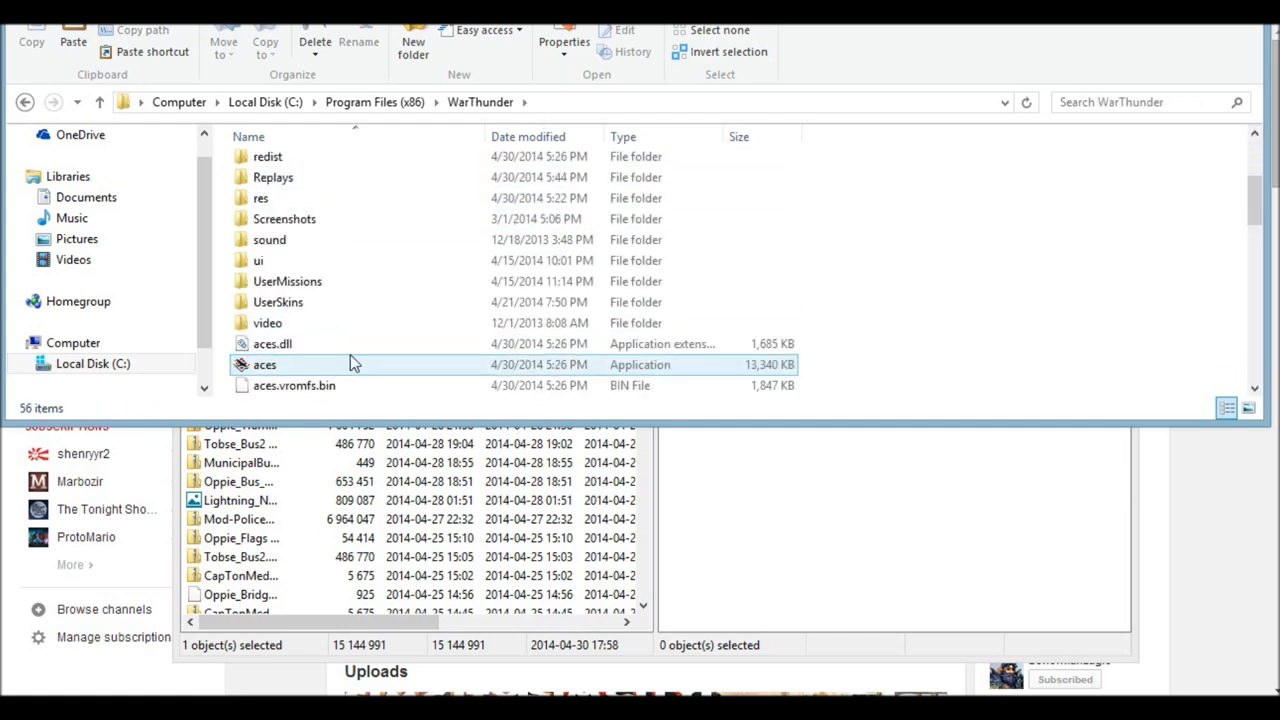
double_click(276, 302)
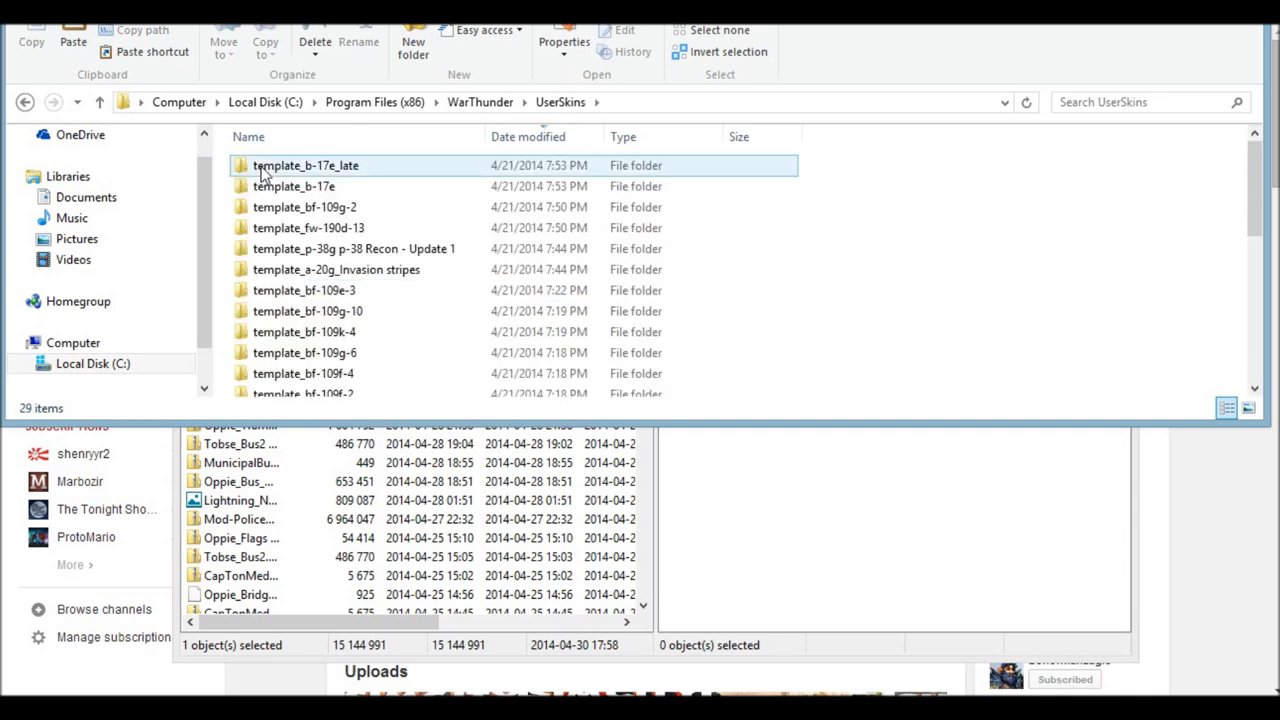
scroll(down, 3)
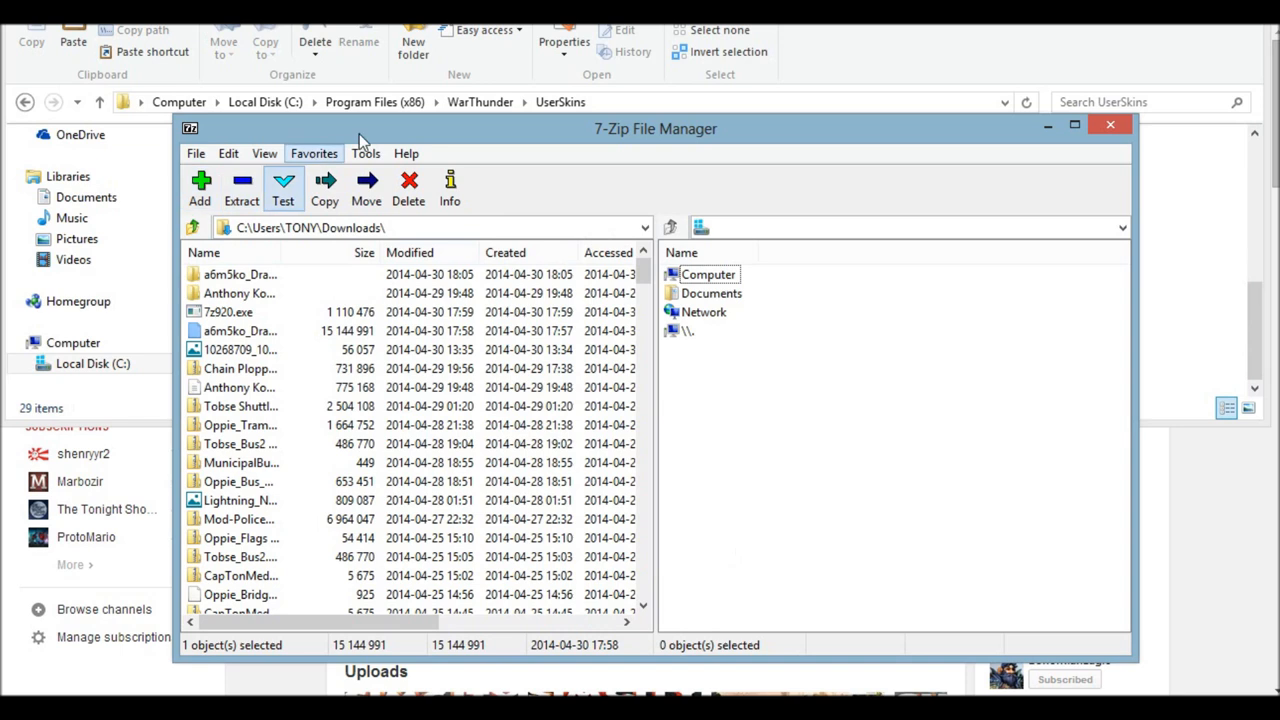
- Move the a6m5ko_Dragons_Raiment folder into UserSkins and verify its .blk and TGA texture files
drag(656, 128, 936, 268)
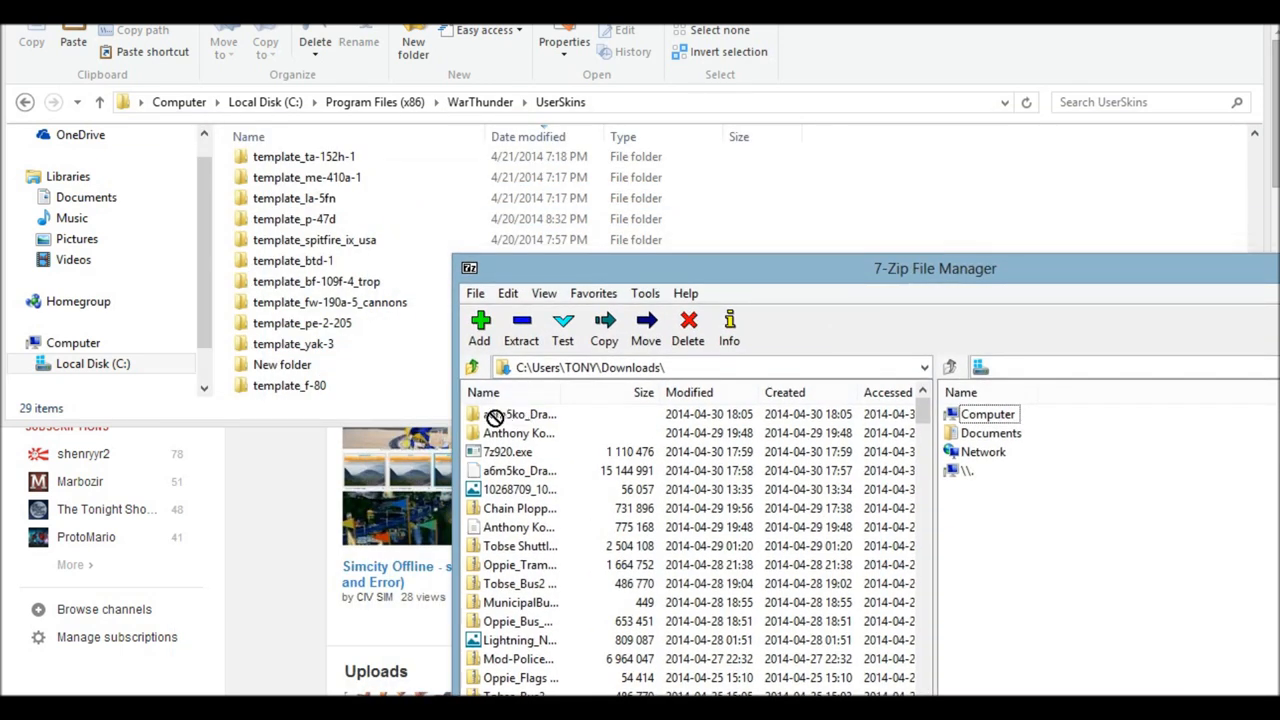
double_click(518, 414)
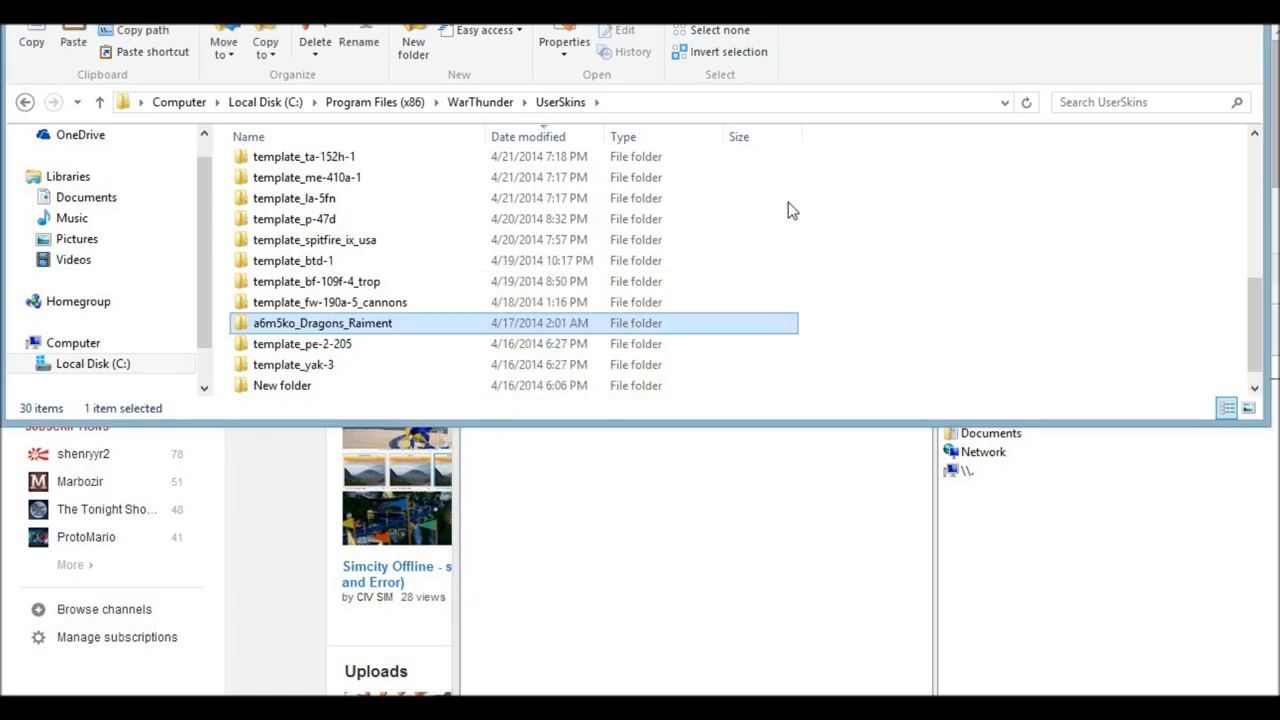
double_click(322, 322)
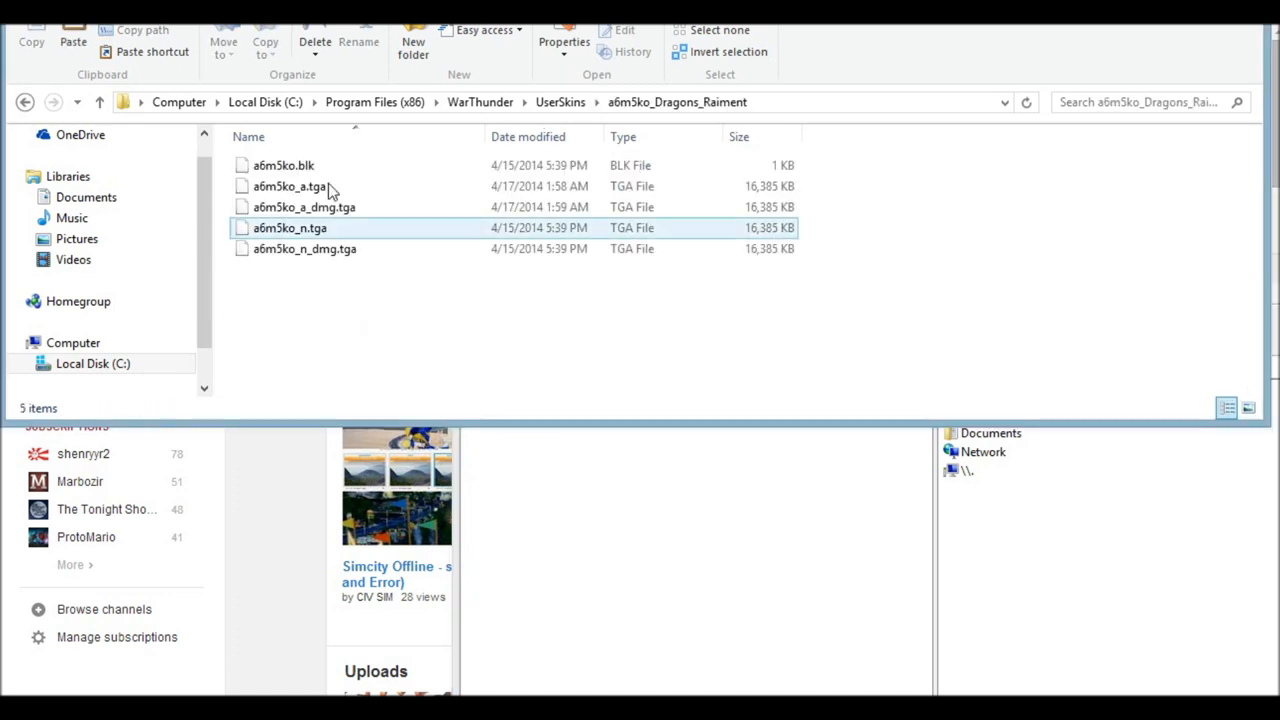
click(24, 102)
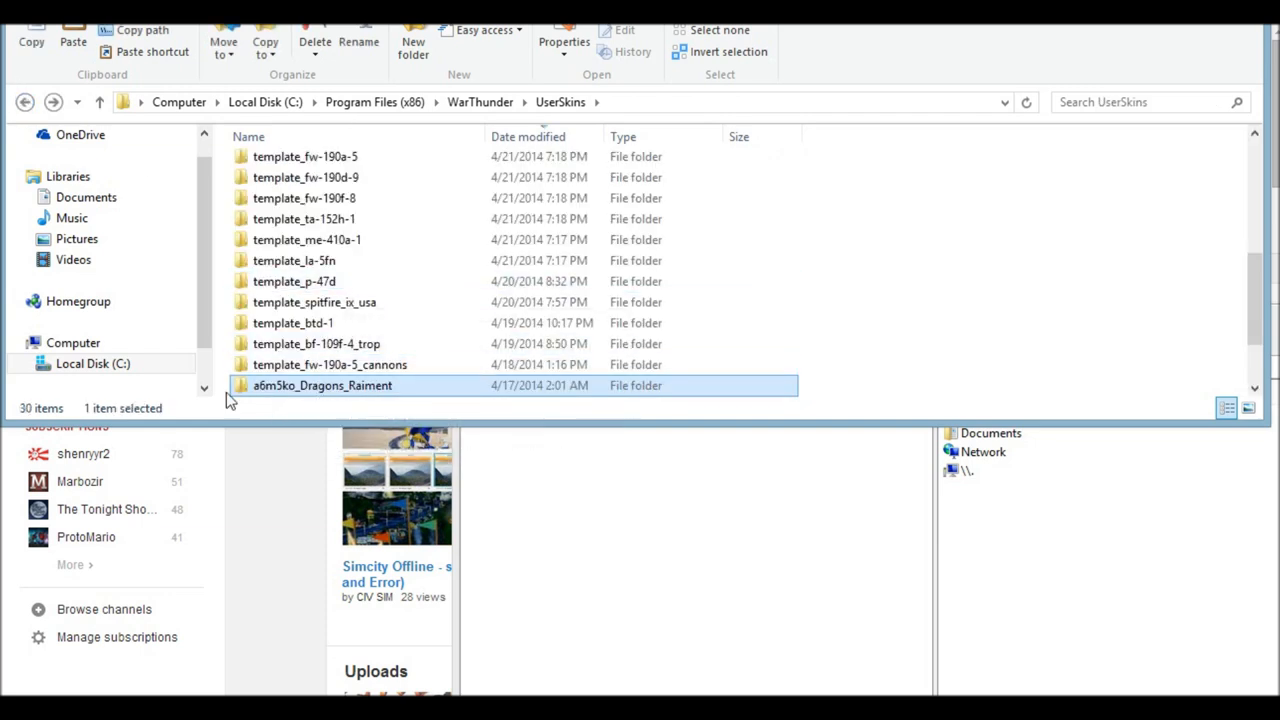
scroll(down, 3)
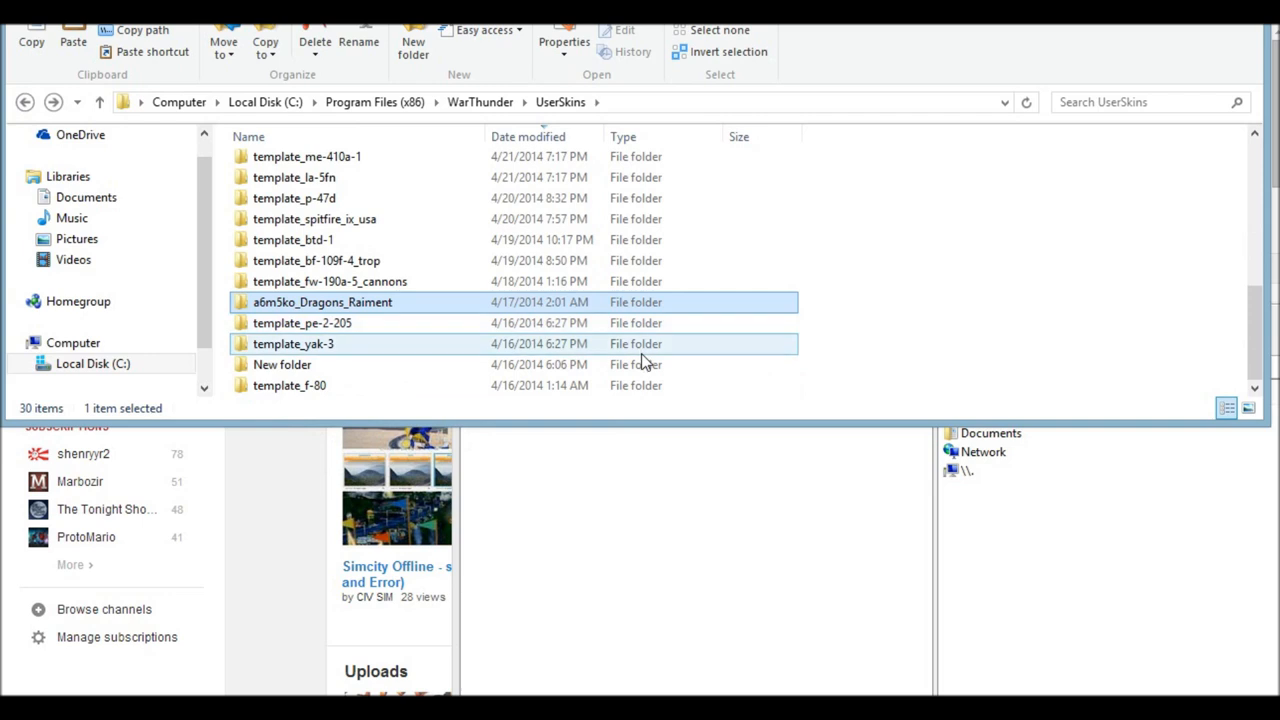
mouse_move(648, 344)
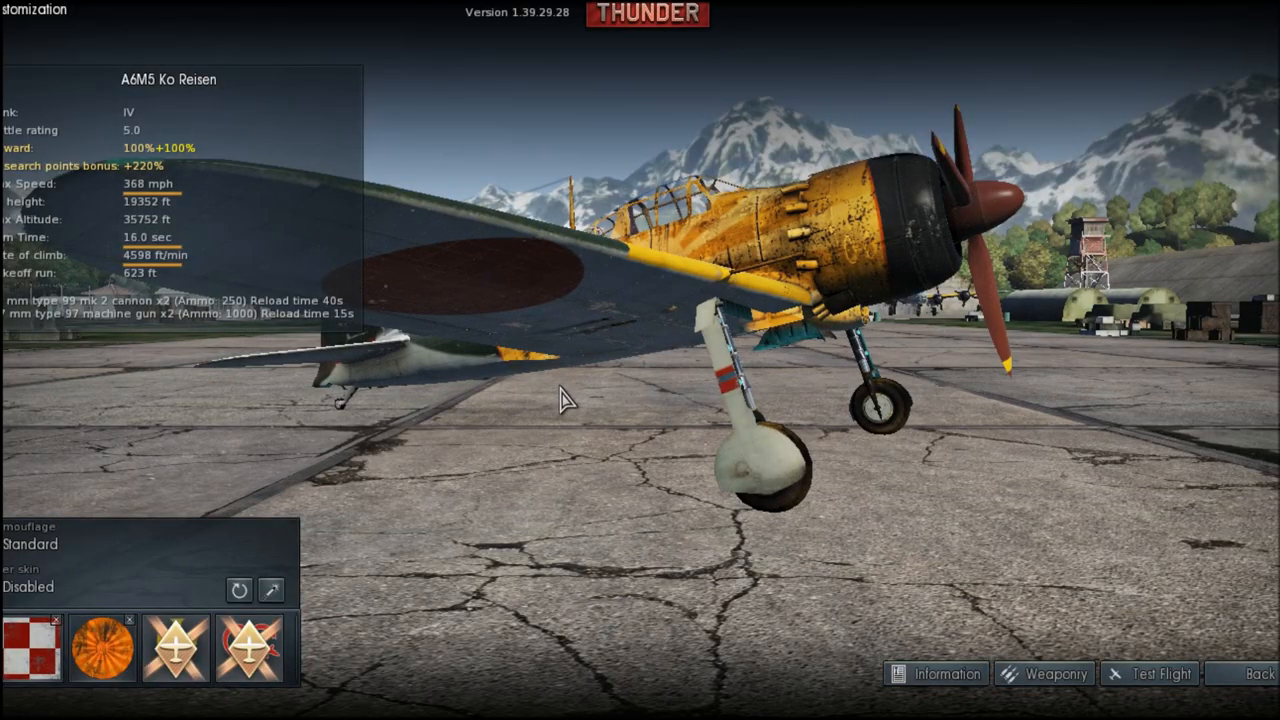
mouse_move(210, 616)
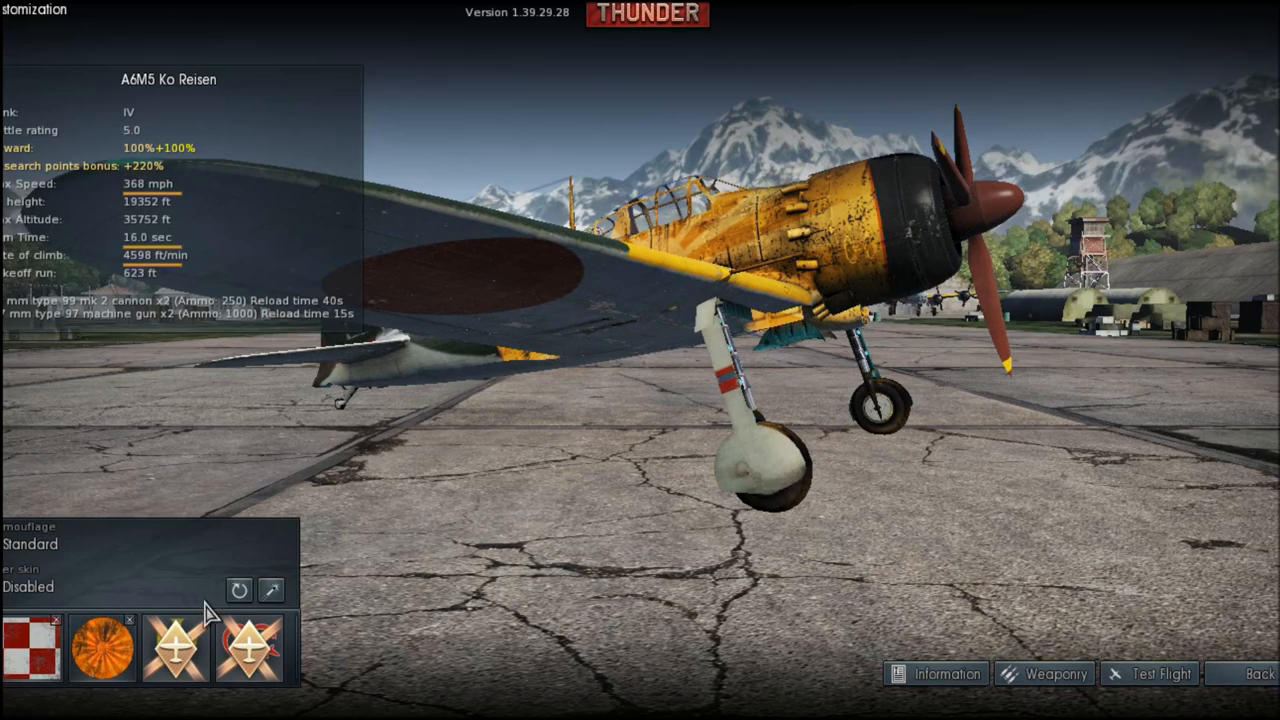
mouse_move(238, 590)
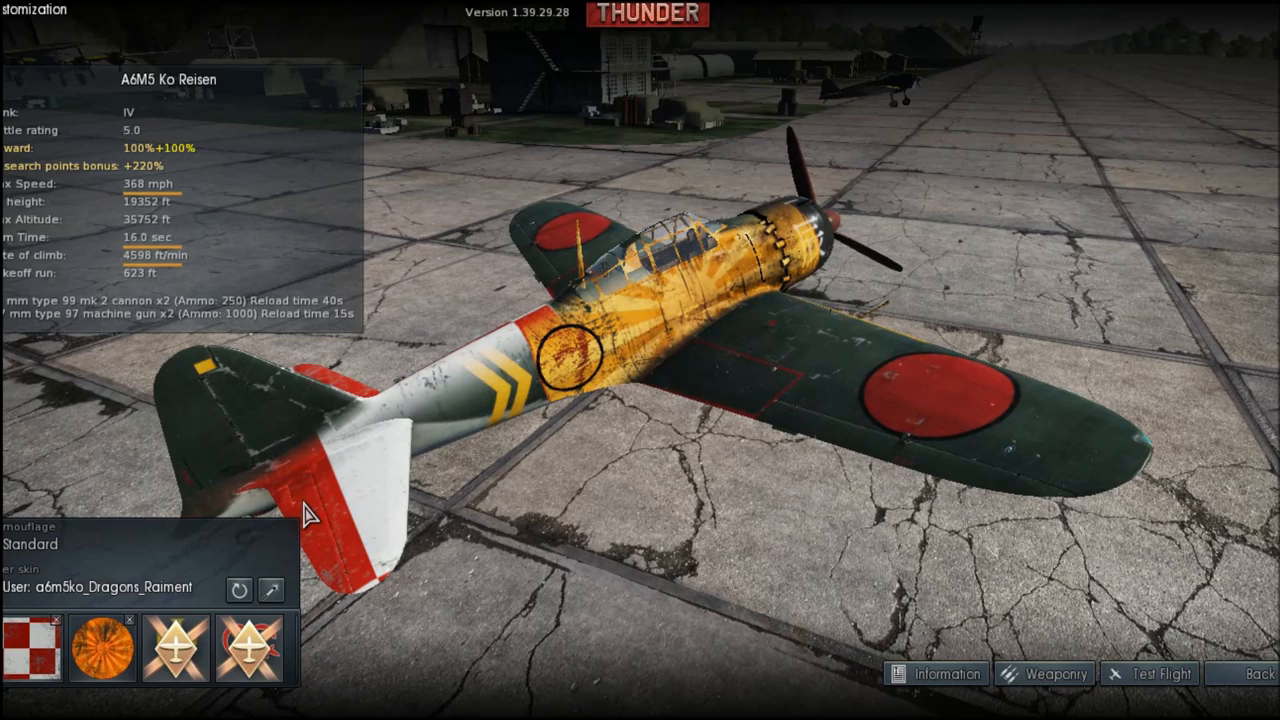
mouse_move(520, 358)
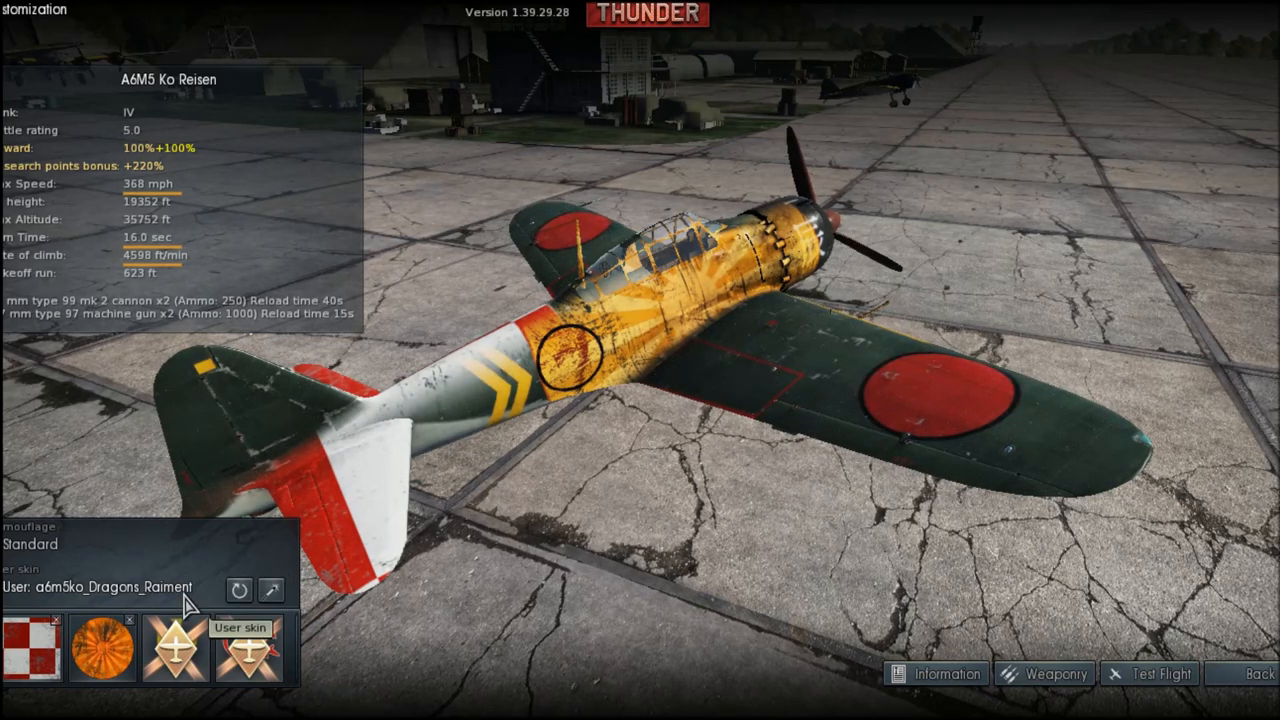
mouse_move(100, 648)
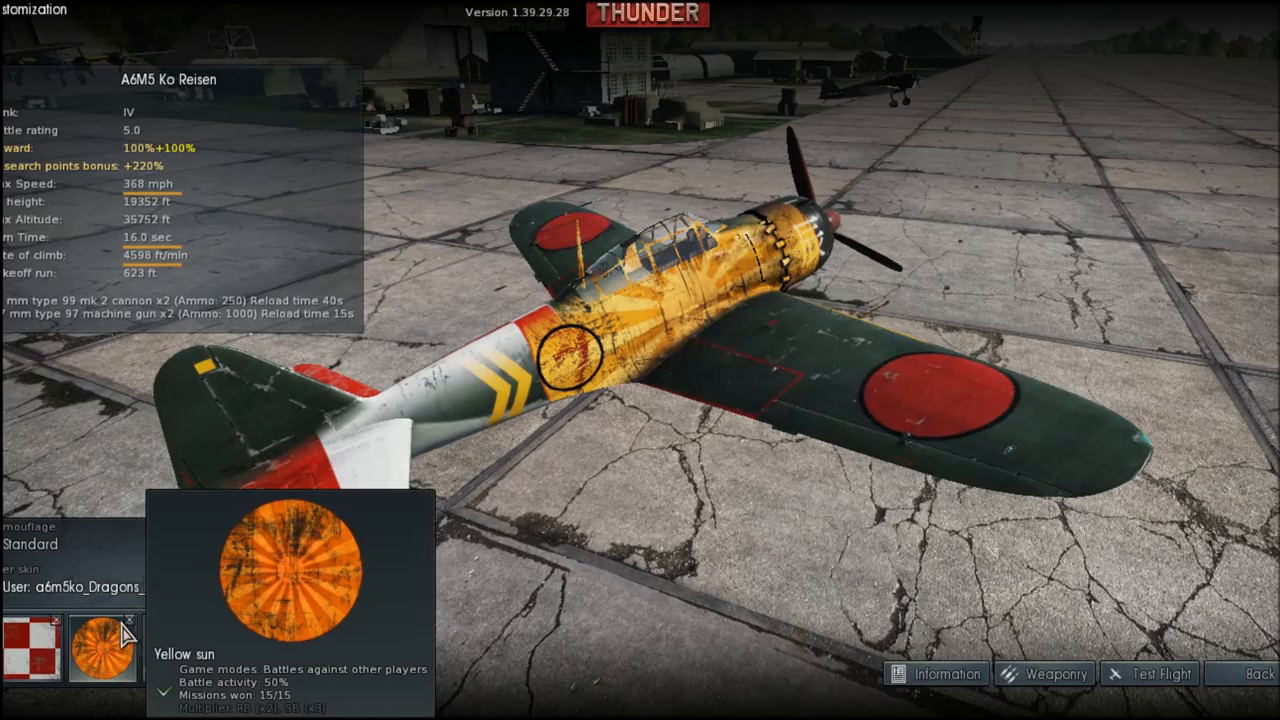
- Delete the Yellow sun decal from the A6M5 Ko and turn the plane to view its side
click(132, 618)
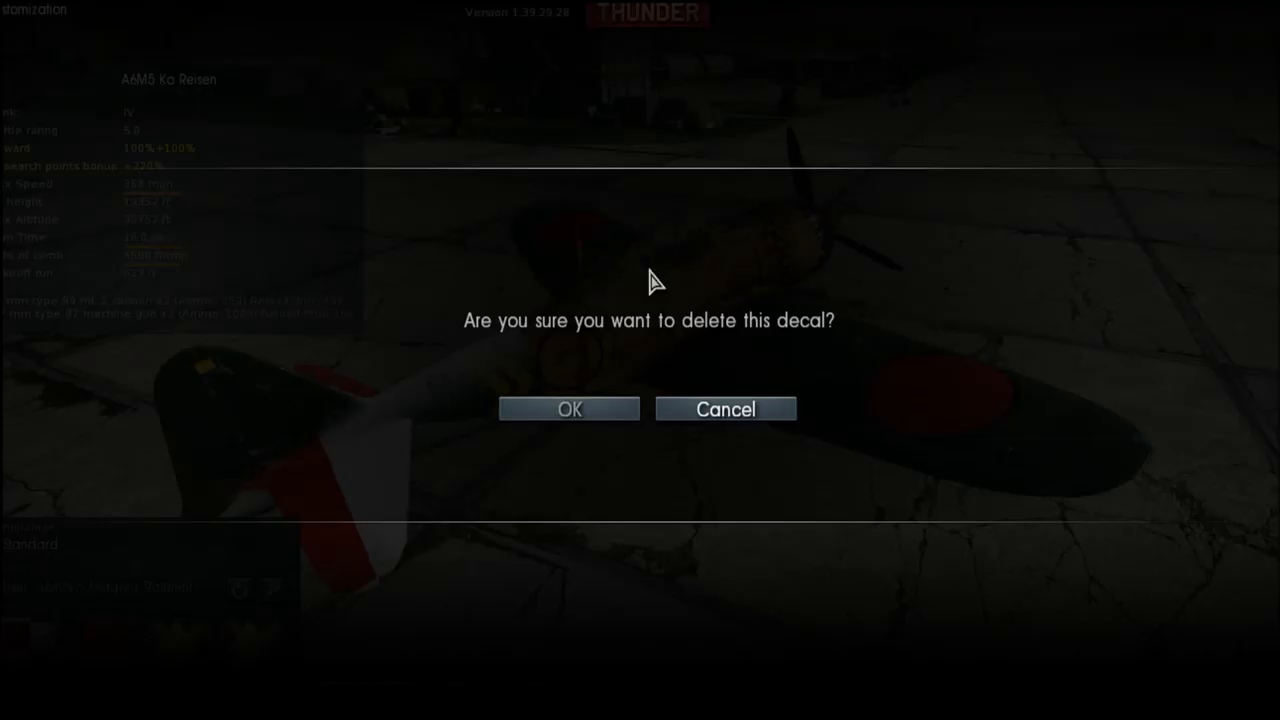
mouse_move(628, 398)
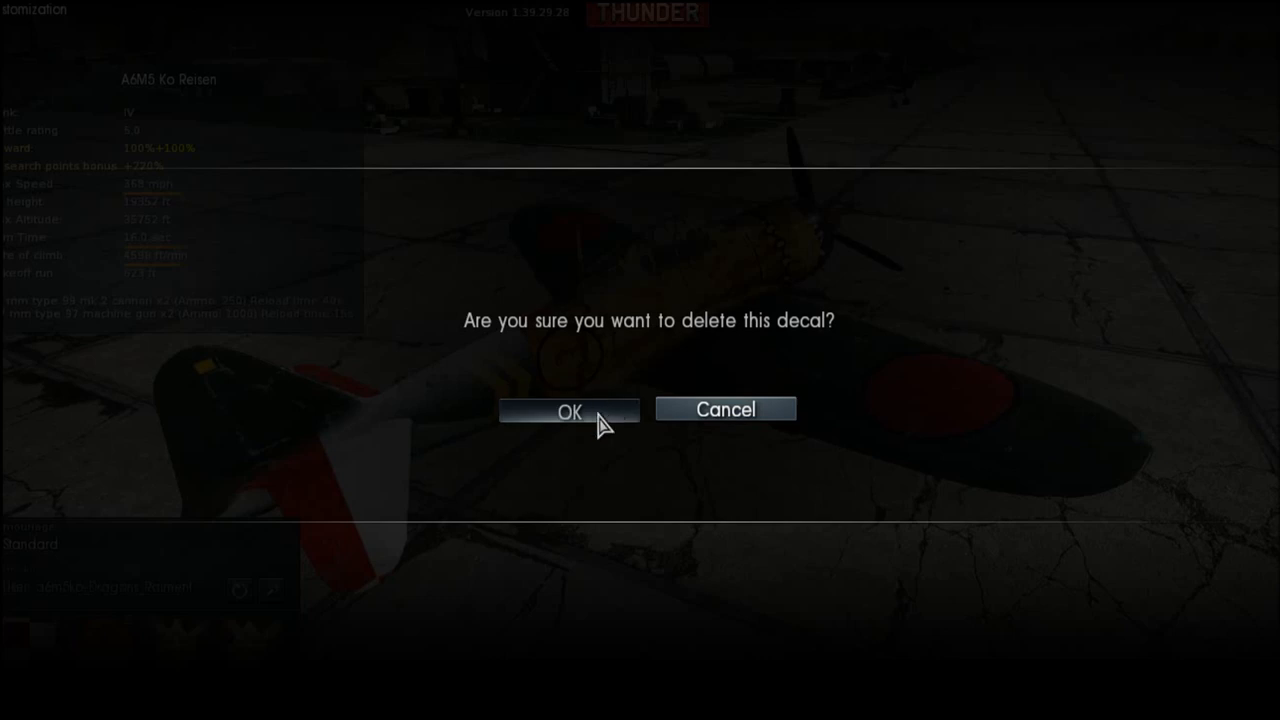
click(568, 412)
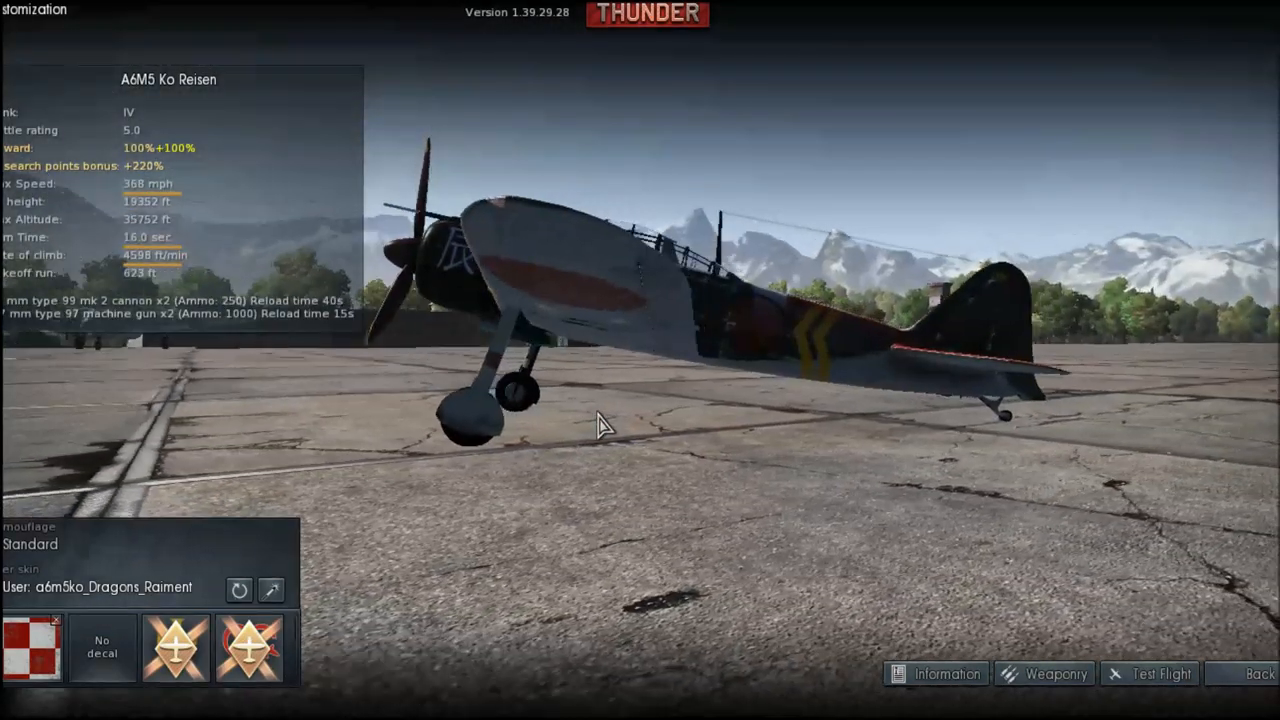
drag(600, 424, 830, 390)
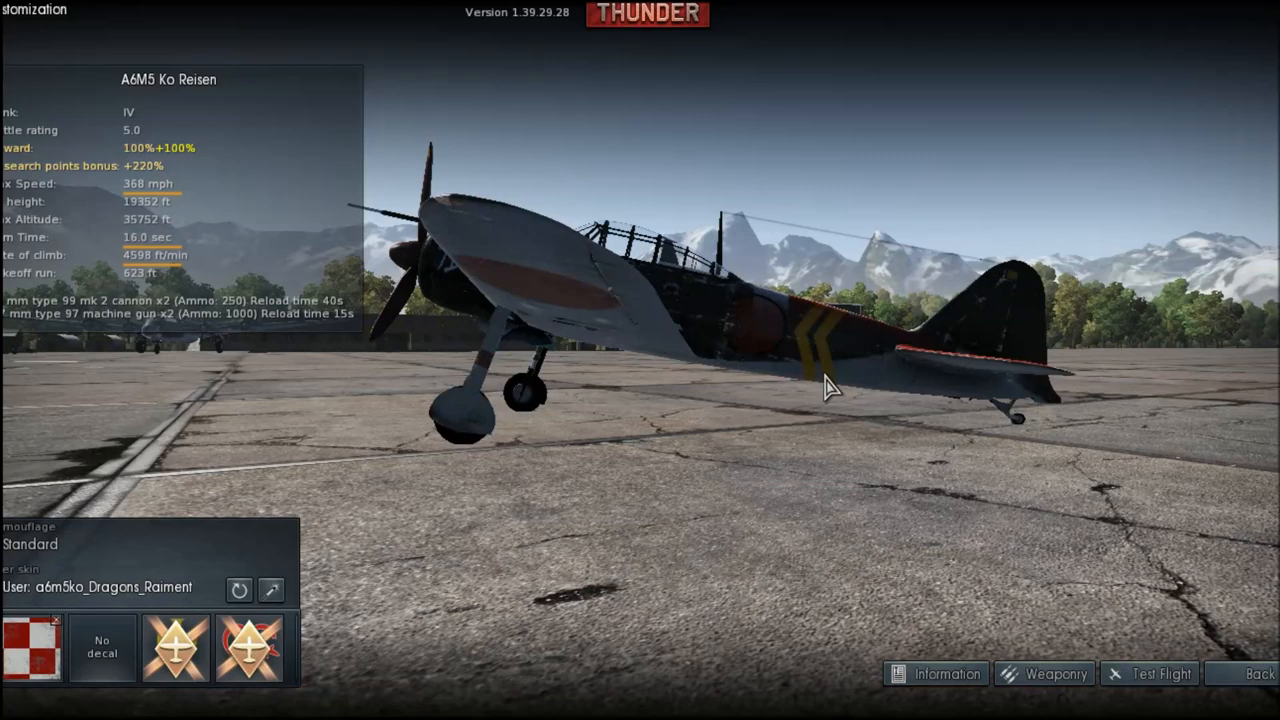